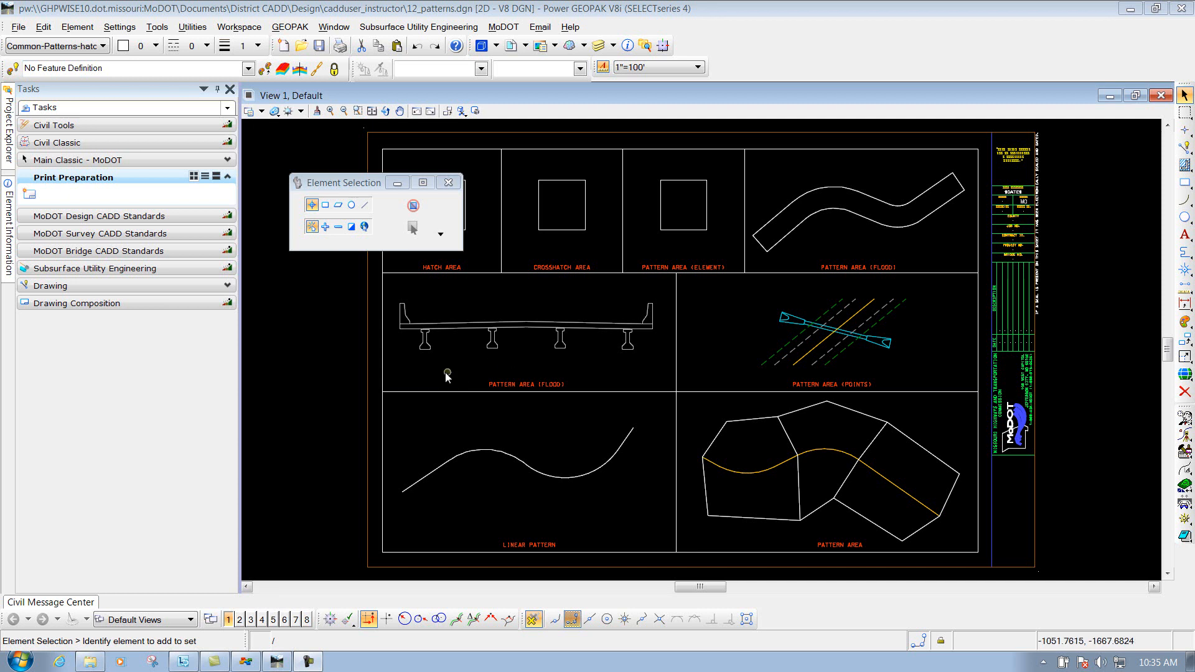
mouse_move(157, 197)
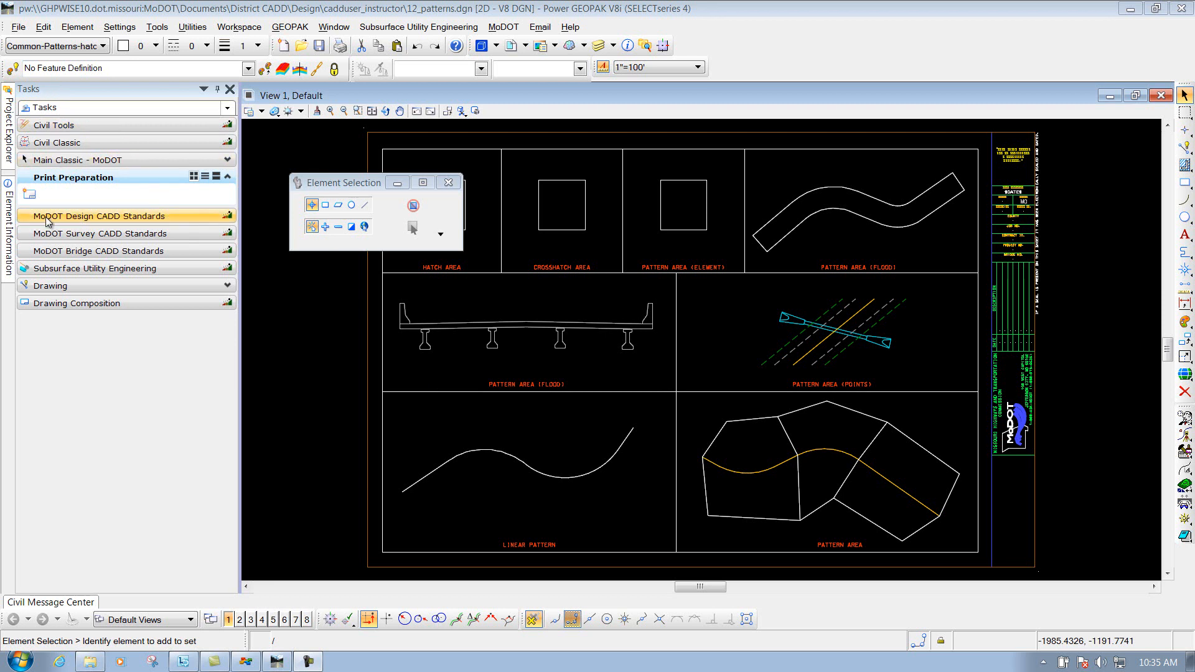
Step: Show the Patterns task group from the MoDOT Design CADD Standards with its scale groups
left_click(97, 215)
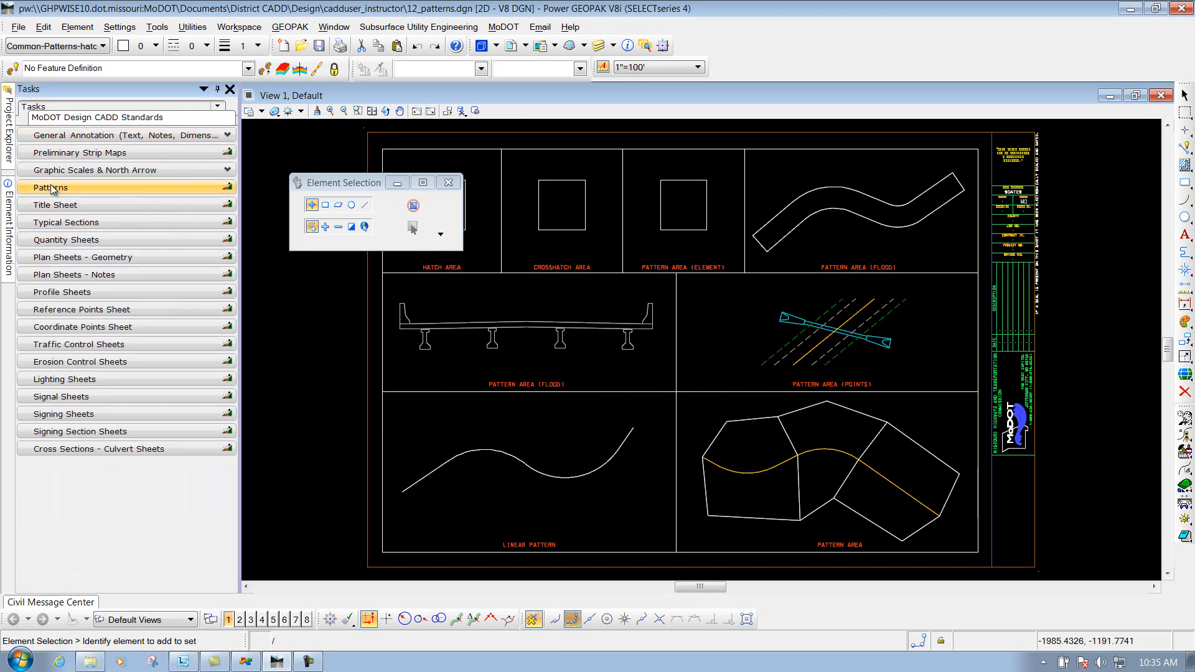
left_click(50, 186)
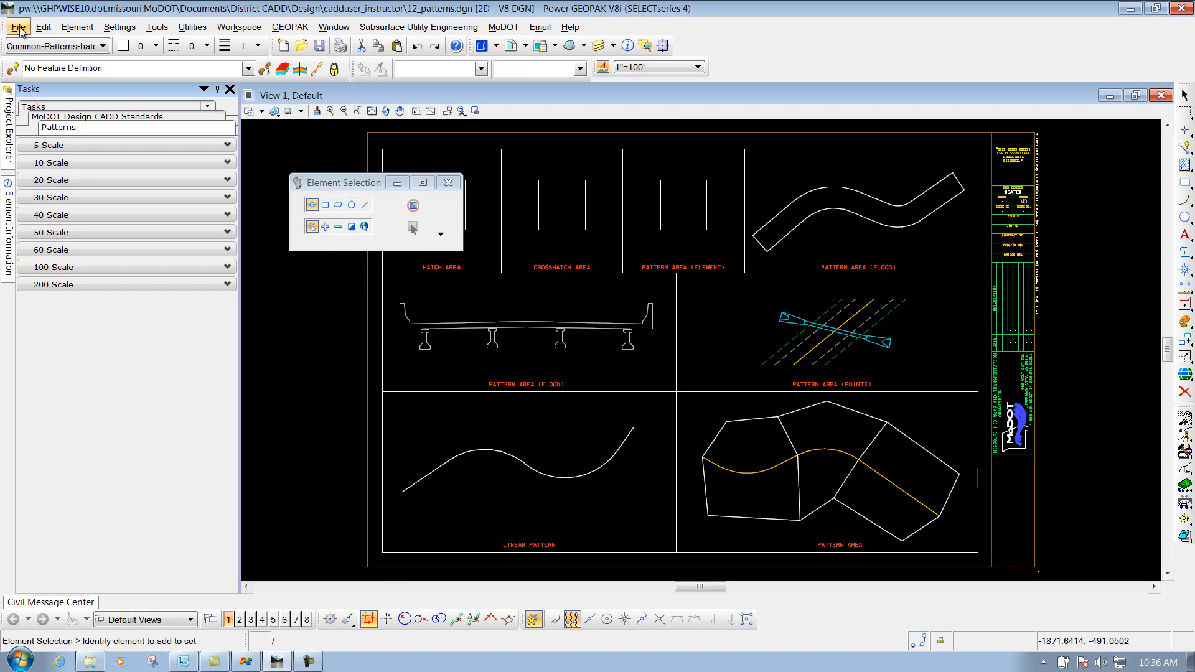
left_click(18, 26)
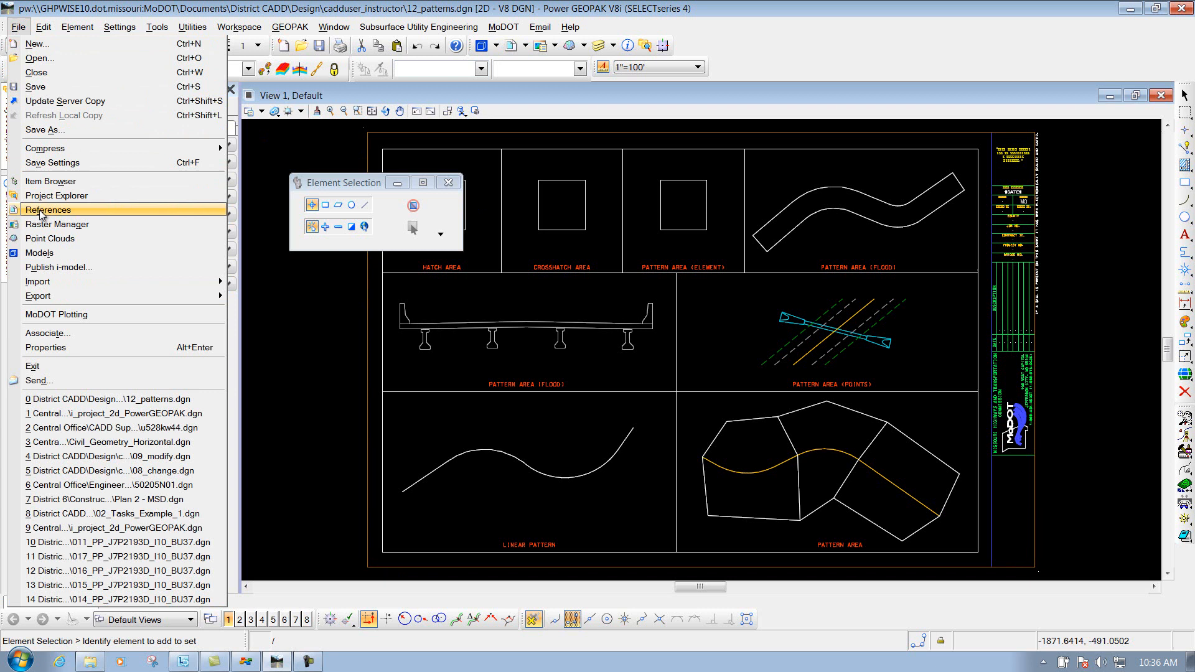
left_click(49, 209)
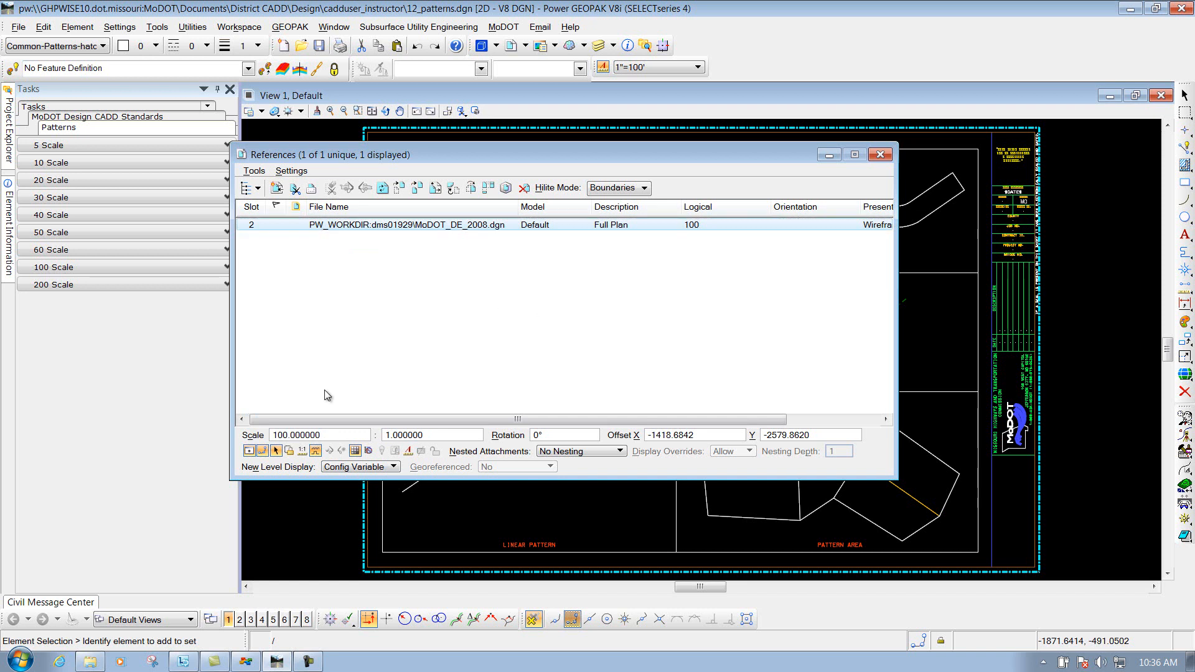
mouse_move(880, 155)
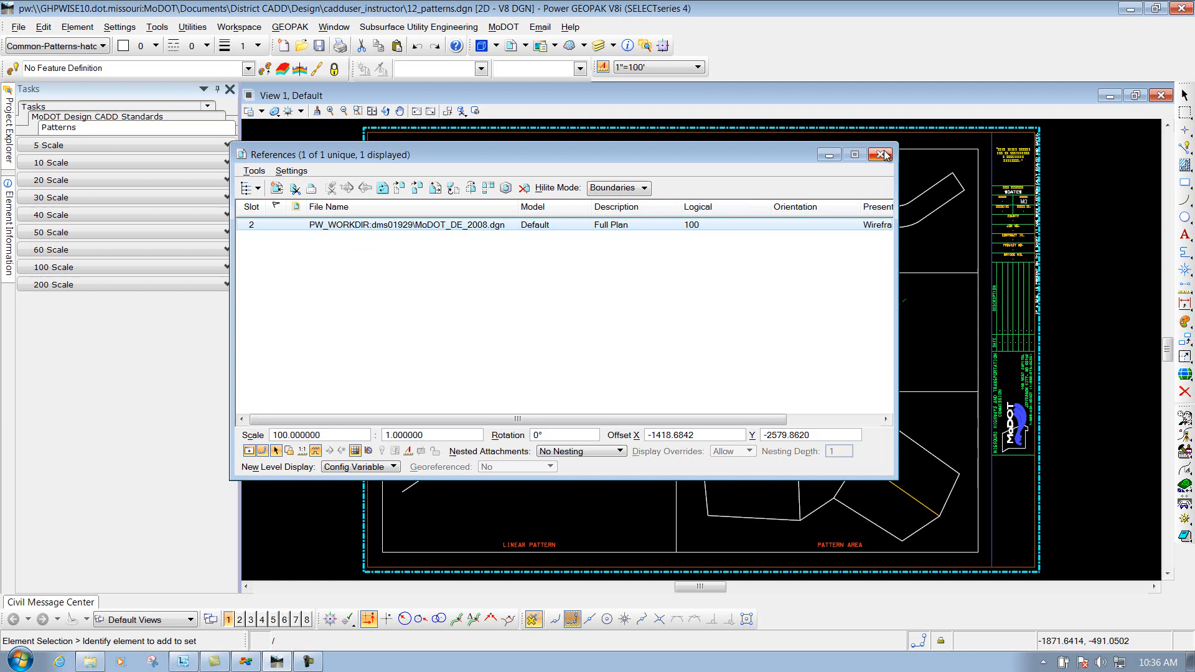
left_click(884, 154)
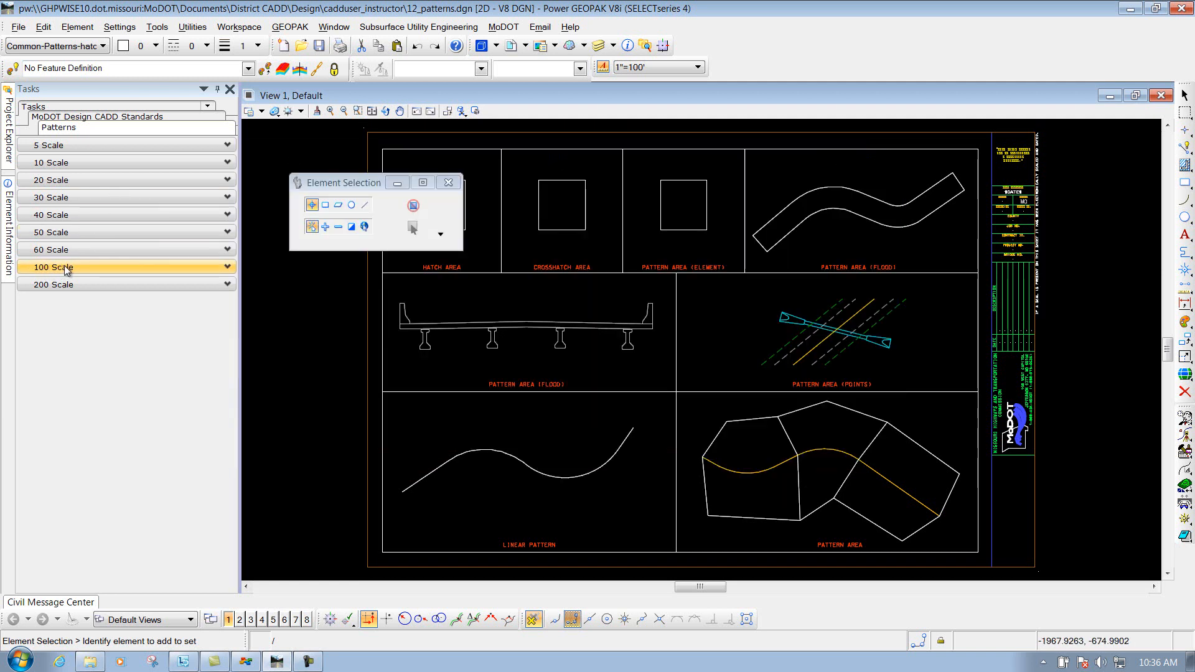
Step: Start the 100-scale Hatch pattern tool from the expanded pattern list
left_click(51, 266)
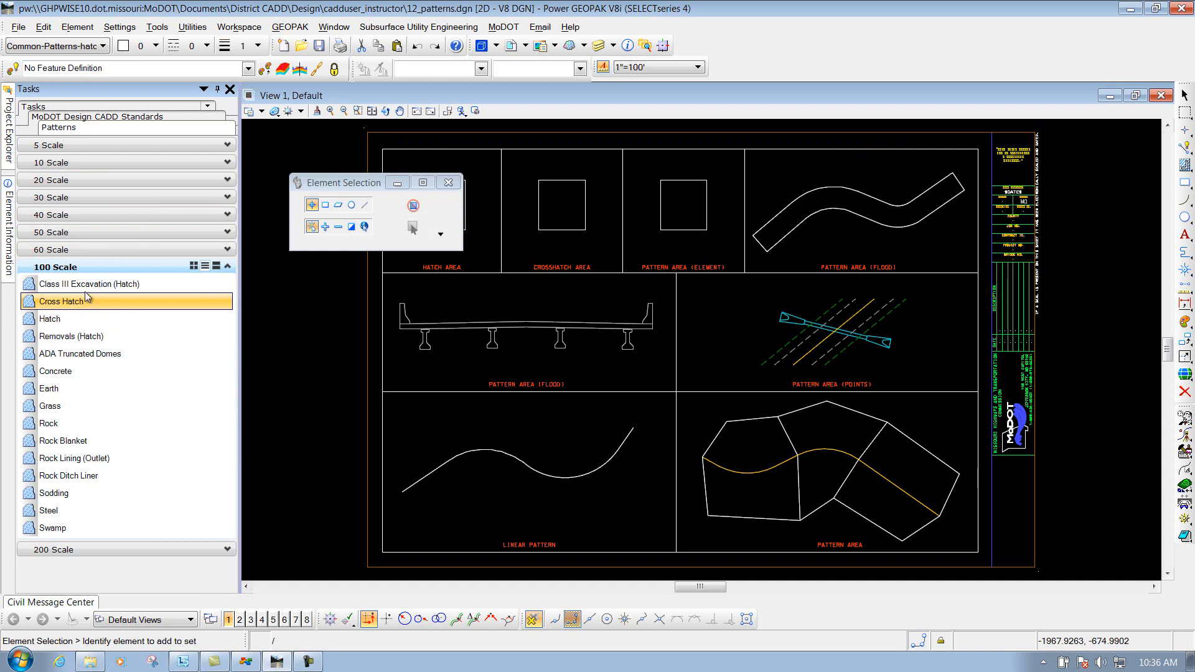
left_click(82, 510)
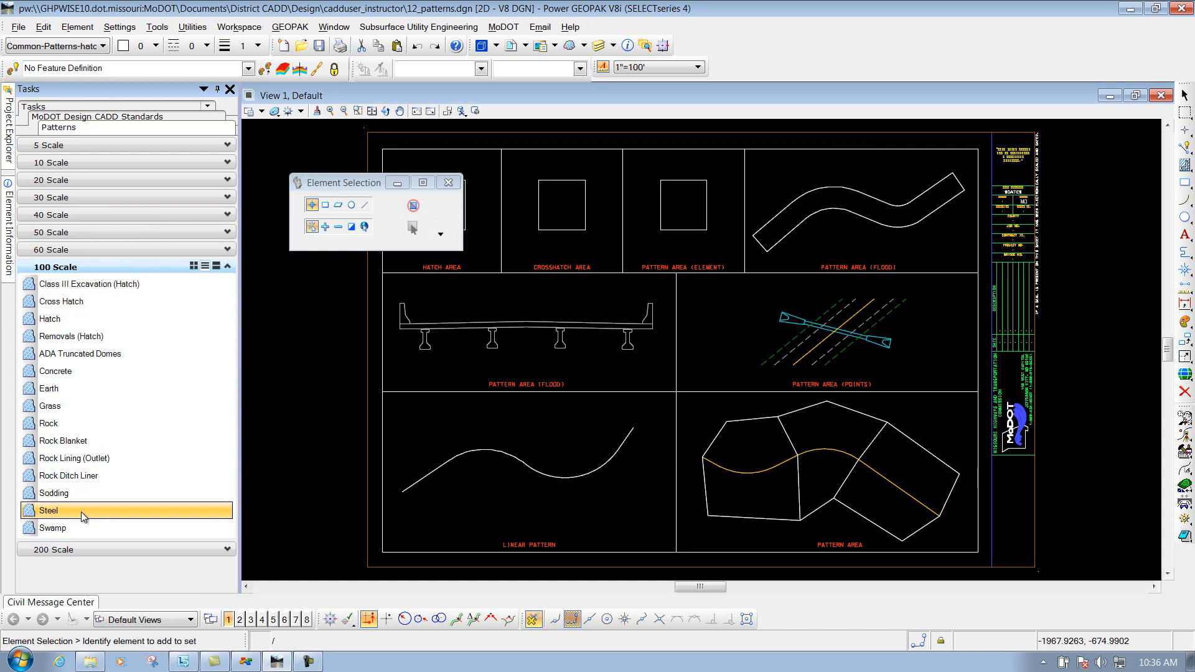
left_click(76, 528)
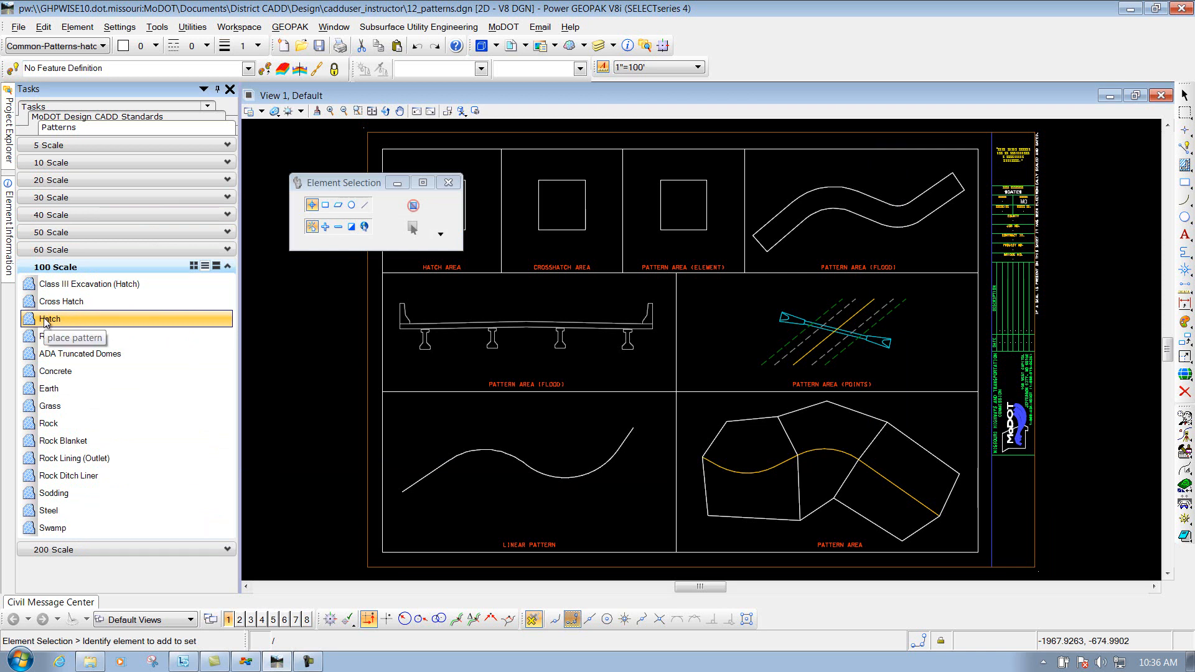
mouse_move(62, 325)
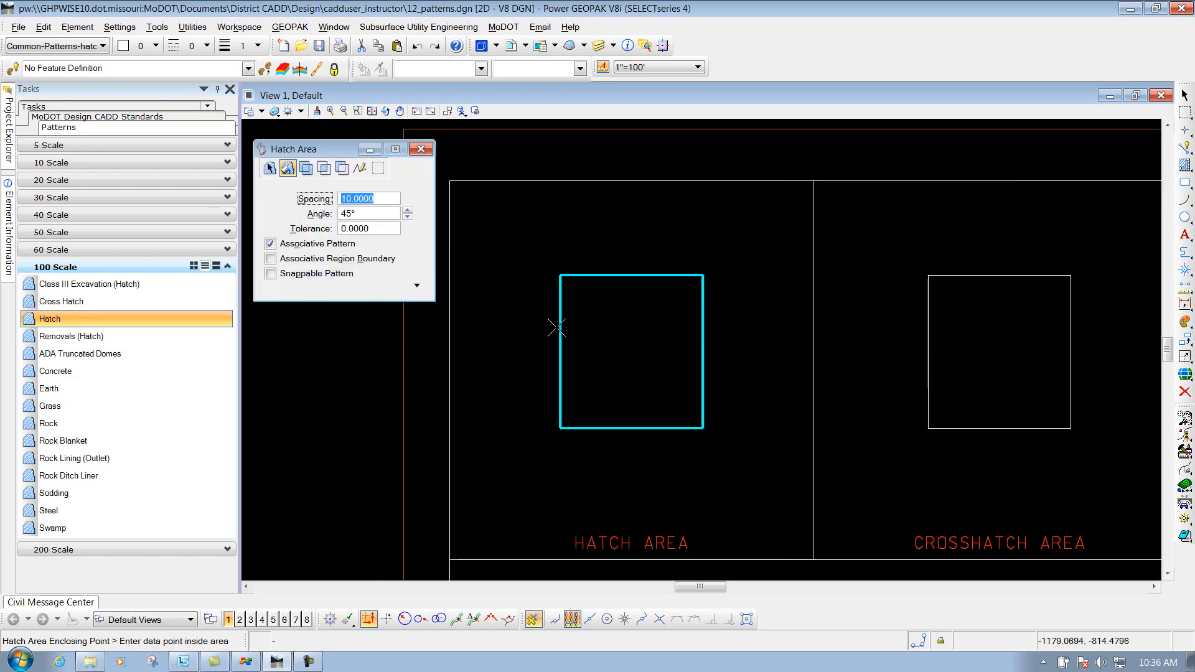
left_click(630, 351)
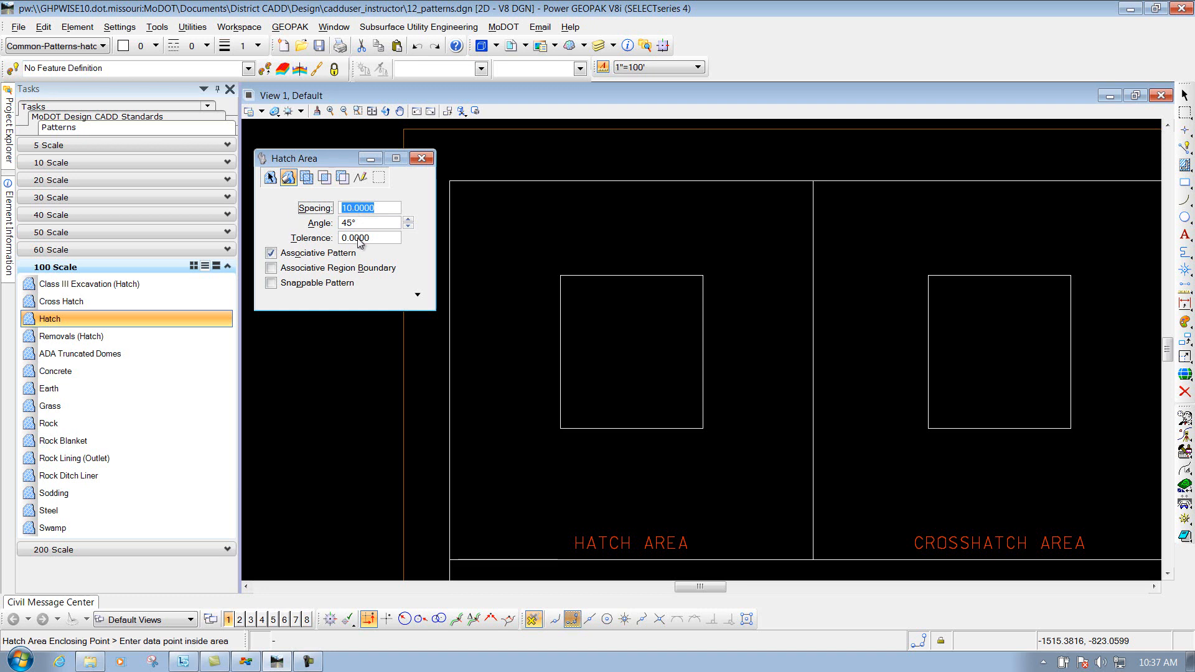
left_click(89, 284)
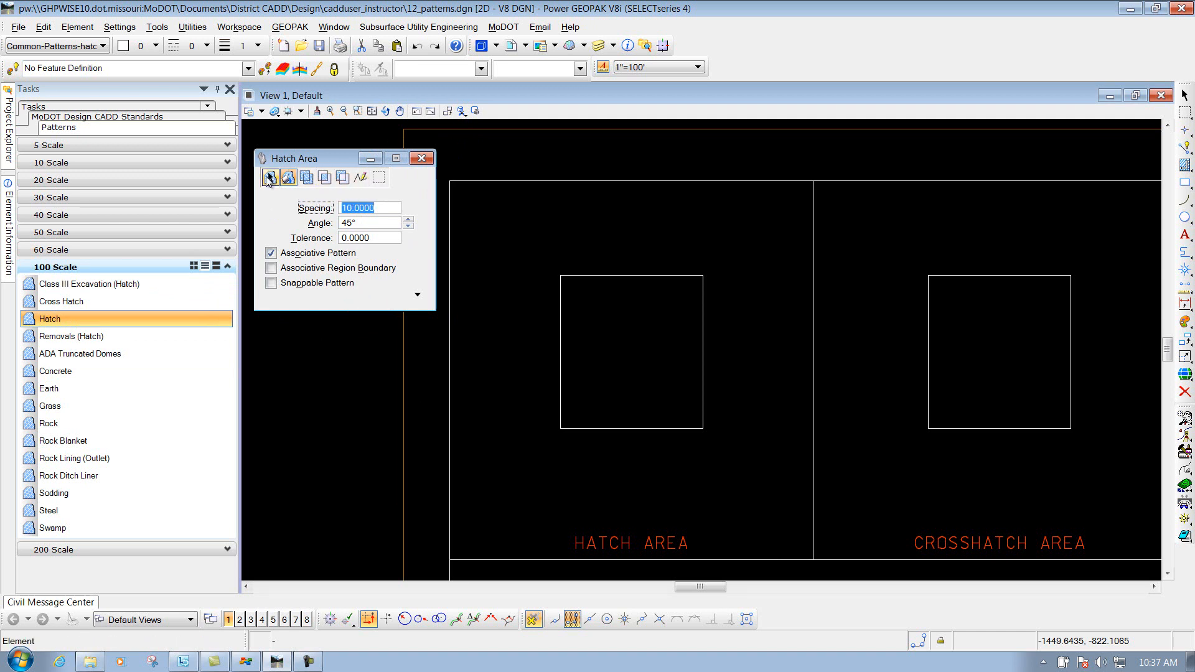
mouse_move(270, 177)
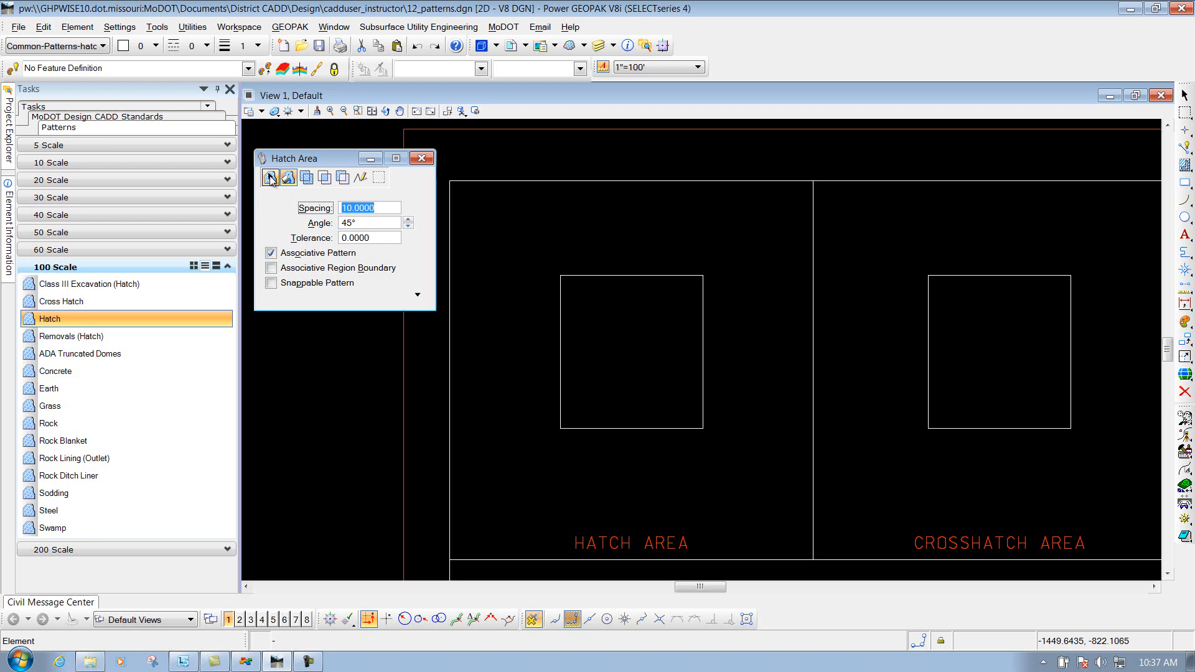
mouse_move(288, 177)
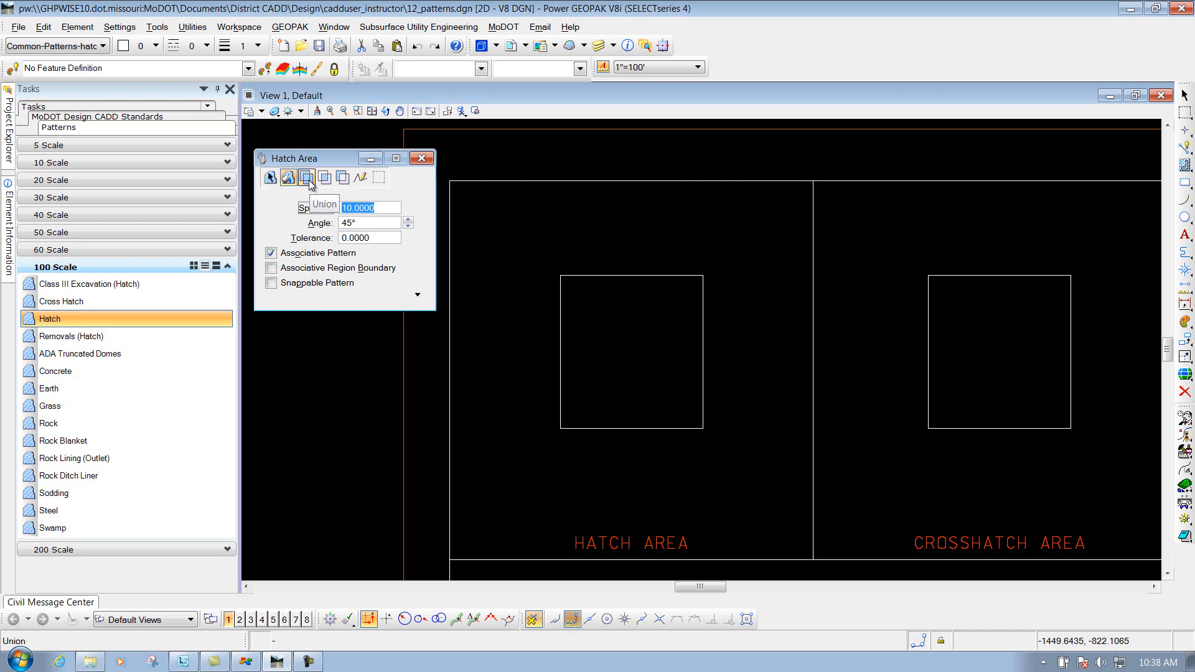
mouse_move(342, 178)
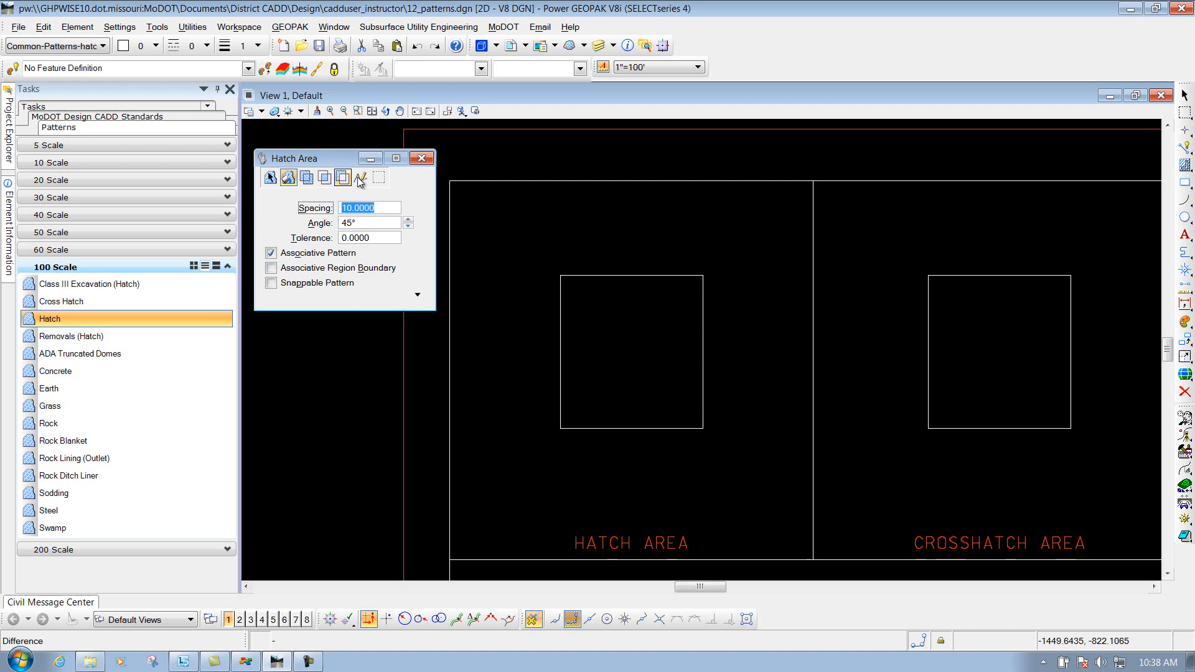
mouse_move(360, 177)
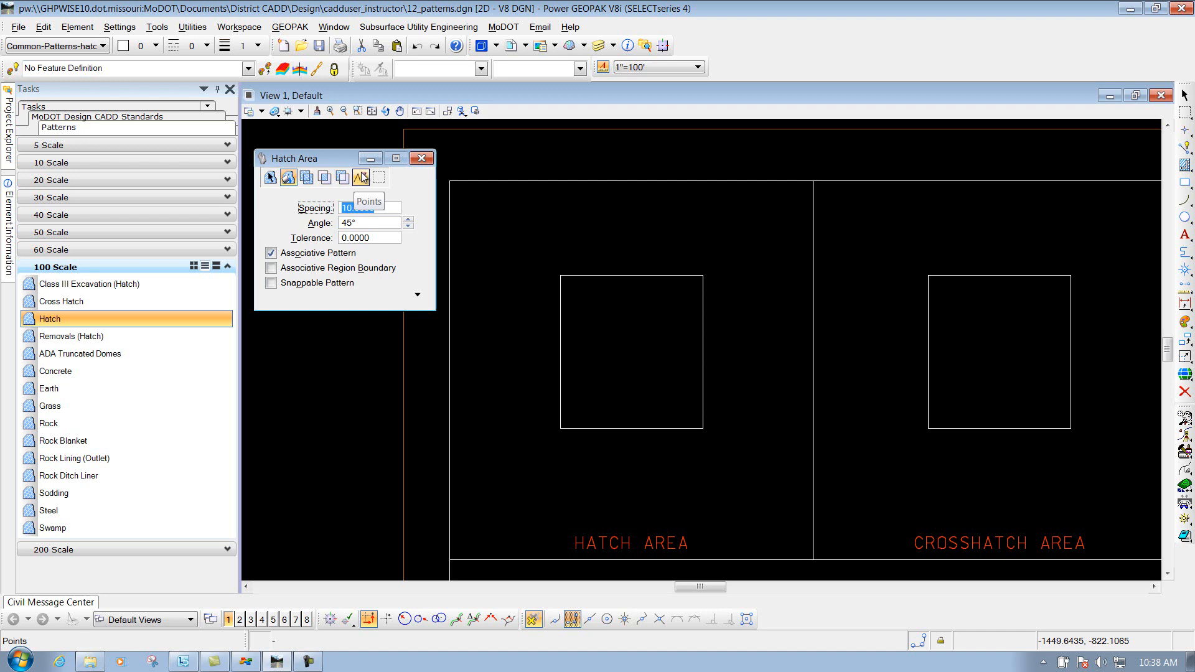
left_click(361, 177)
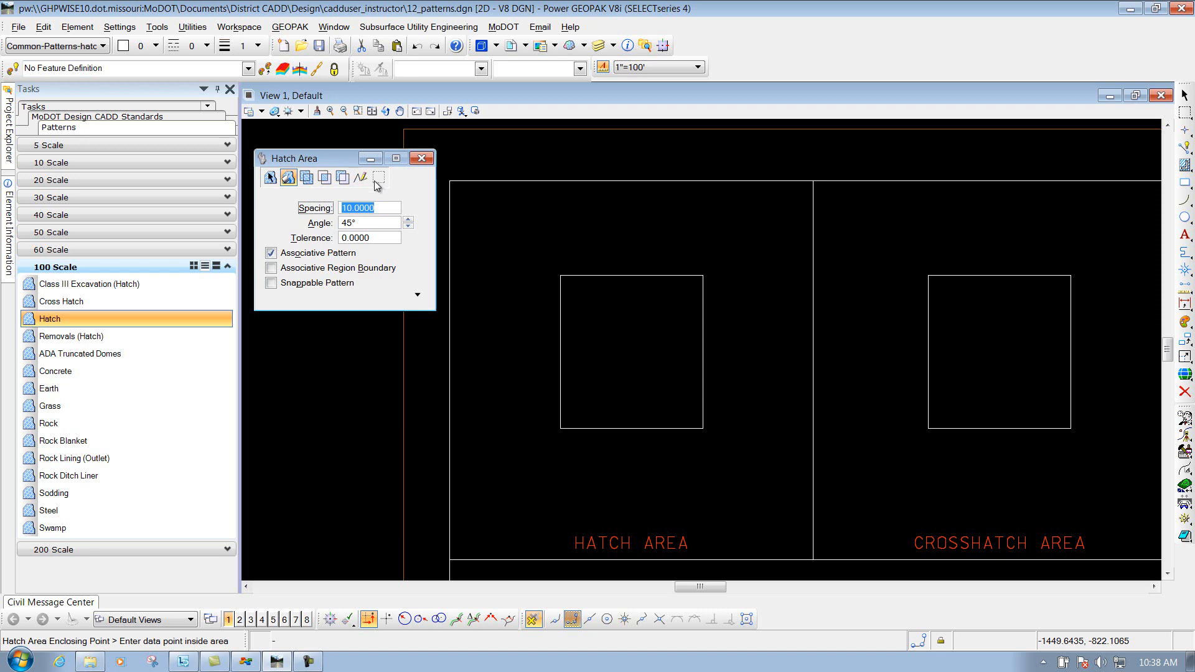
mouse_move(380, 187)
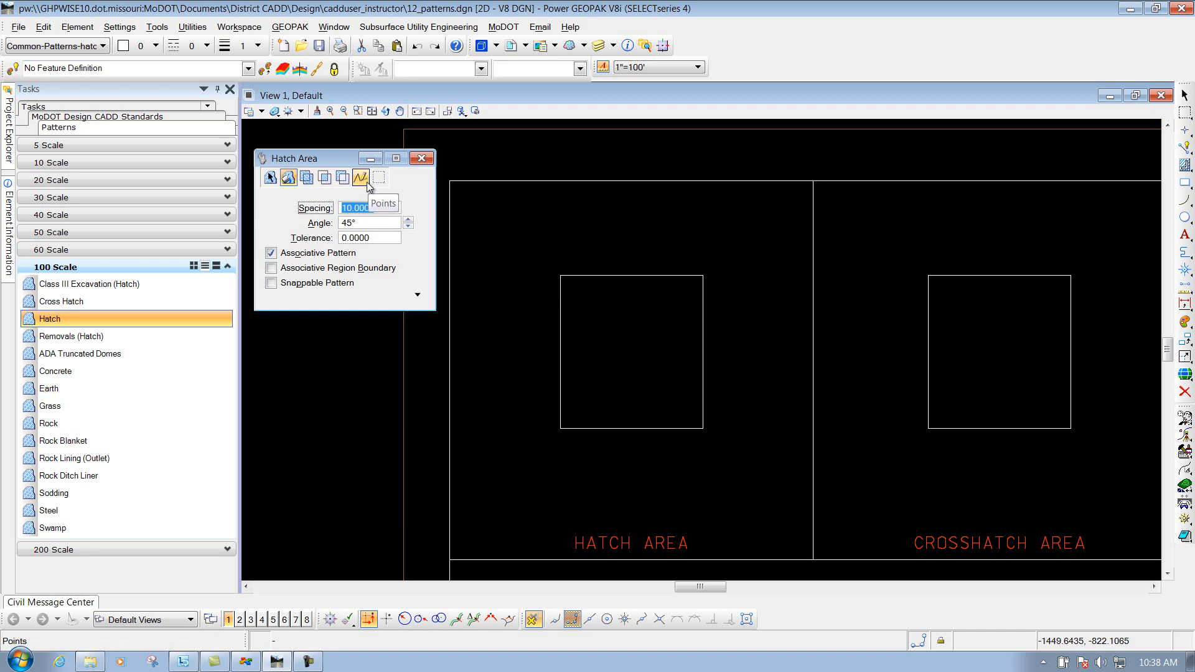
left_click(288, 177)
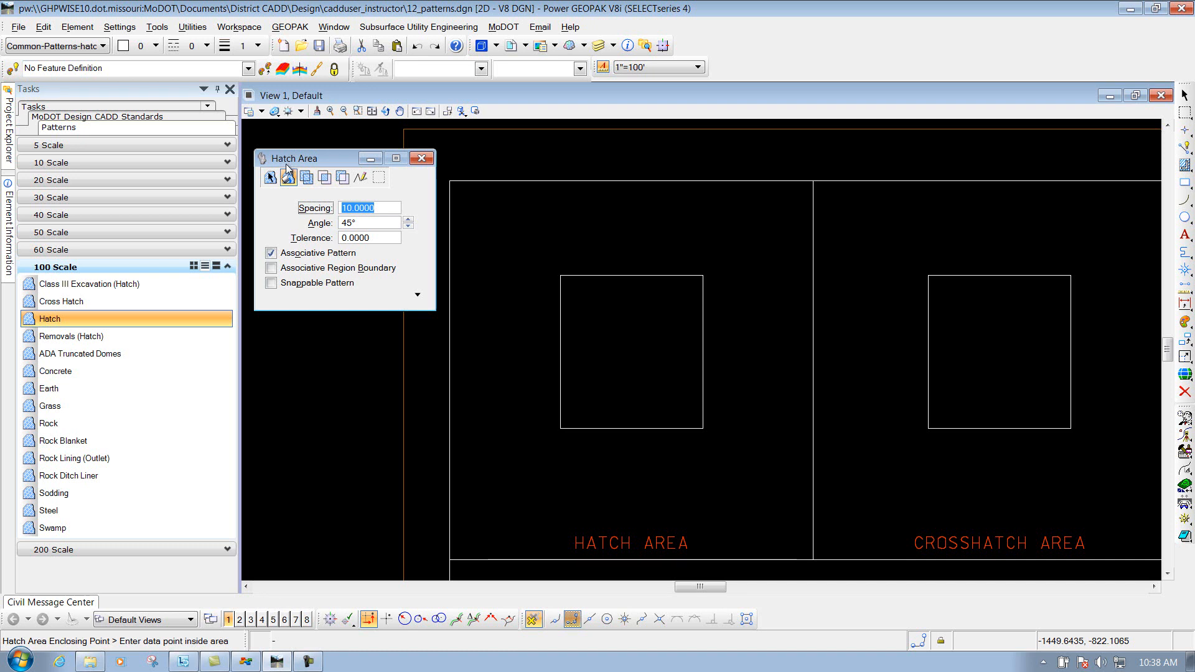
mouse_move(287, 177)
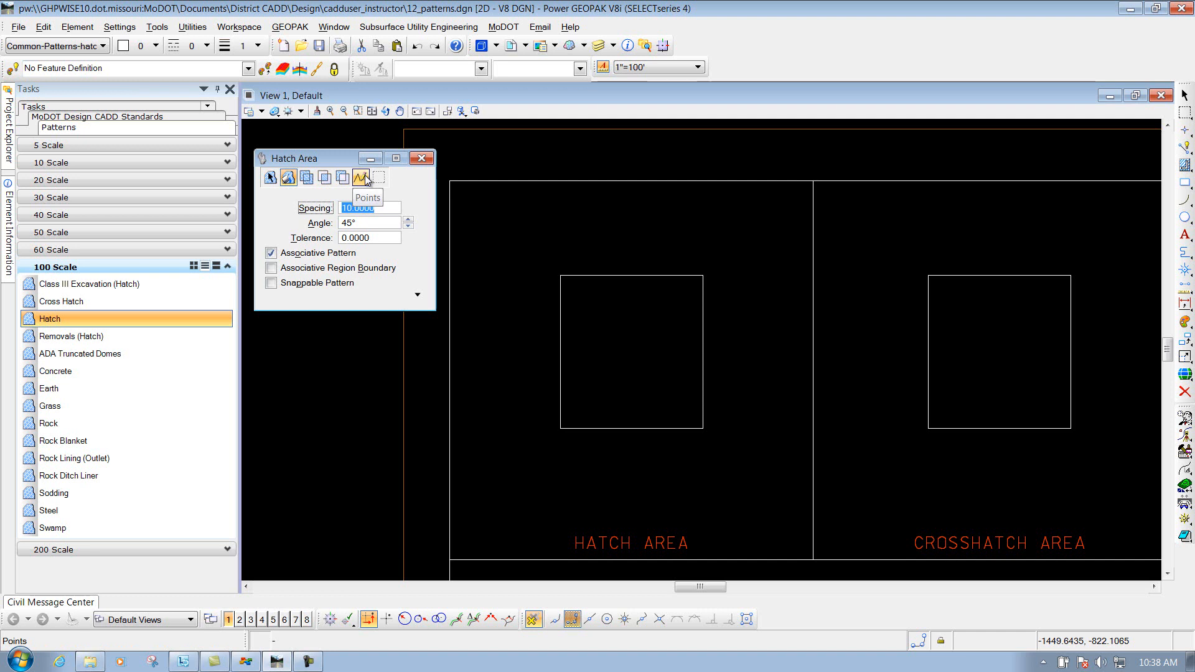
left_click(271, 177)
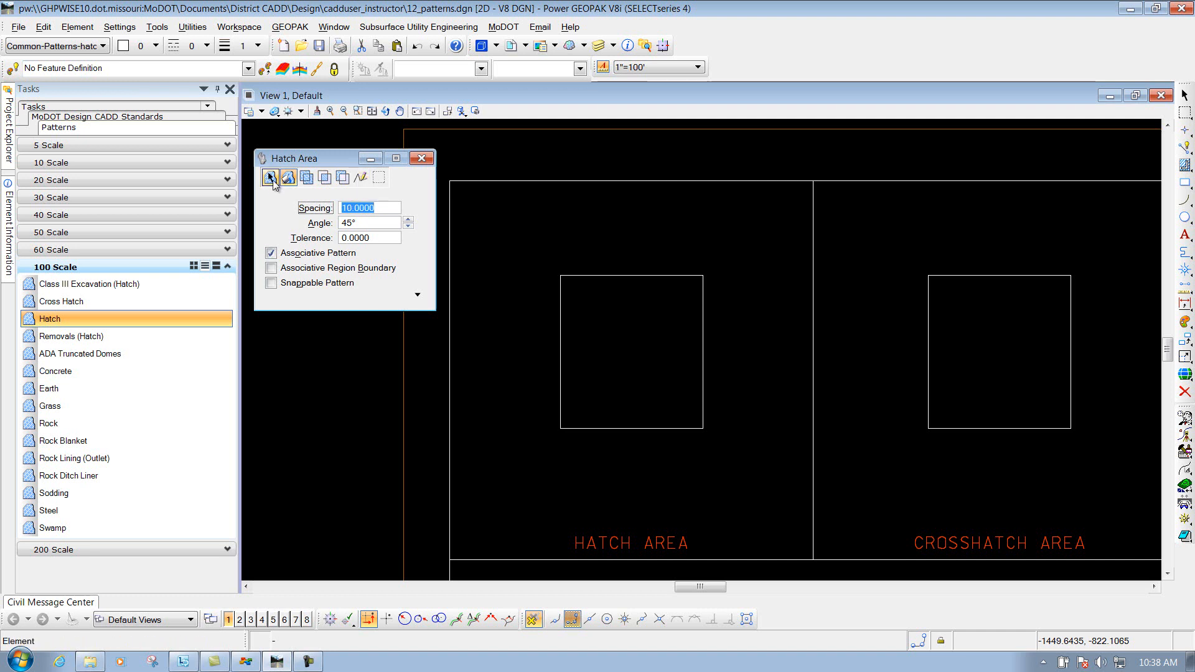
Step: Hatch the existing Hatch Area rectangle with 45° diagonal lines as an associative pattern
left_click(270, 177)
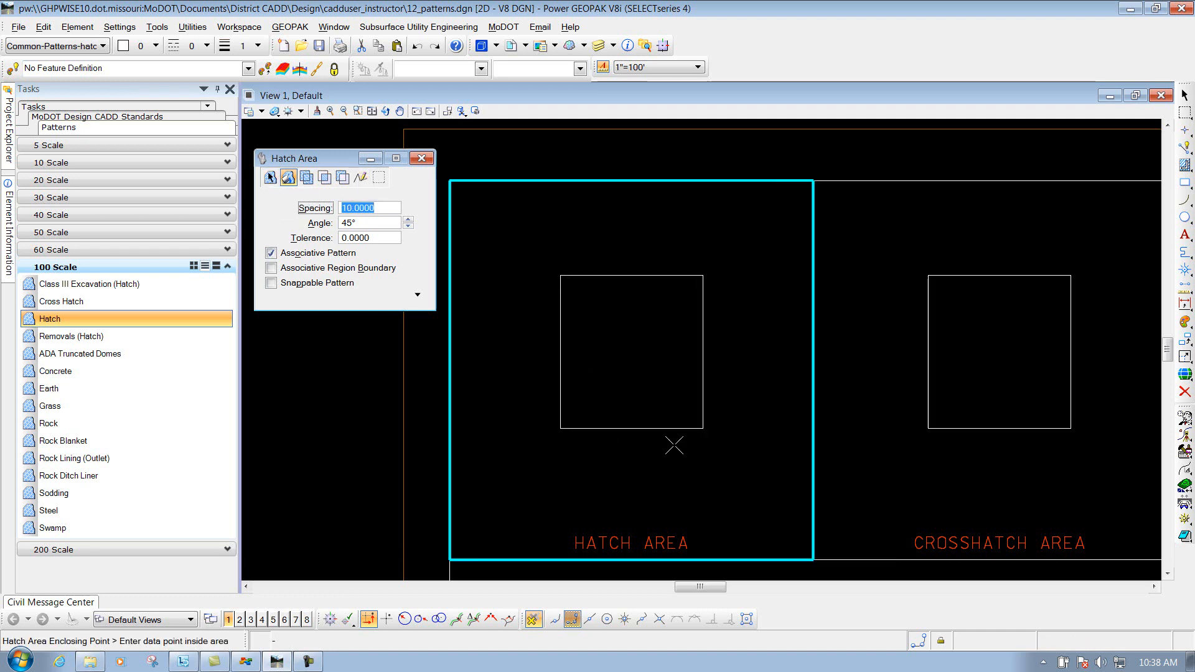
left_click(270, 176)
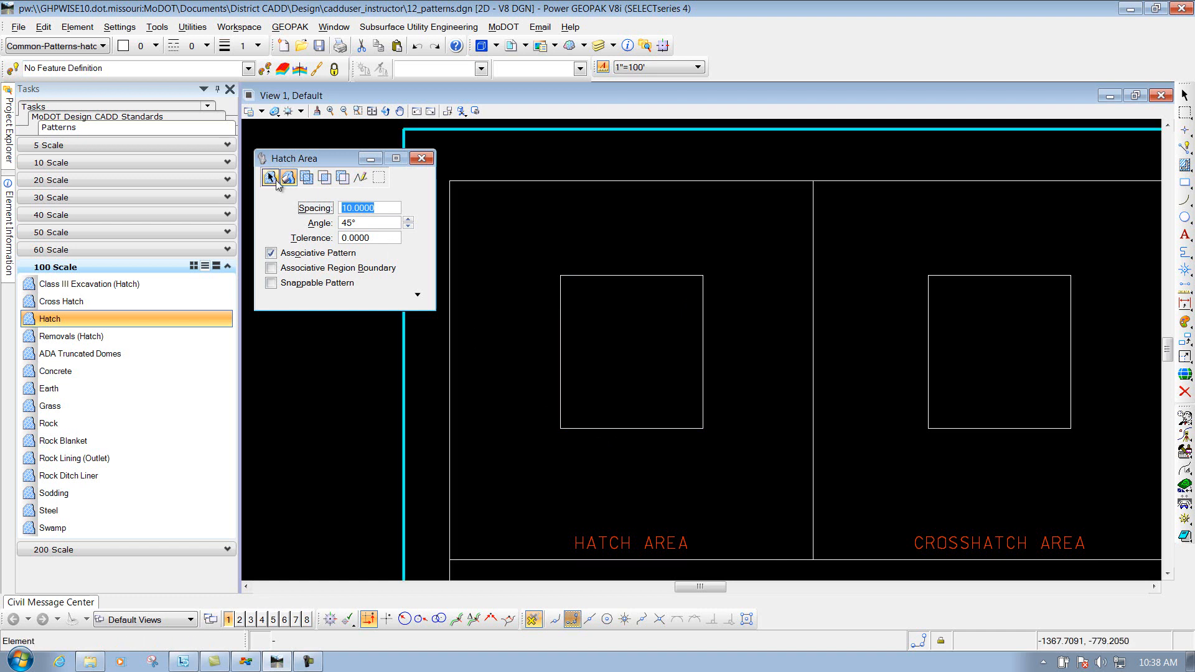
mouse_move(270, 177)
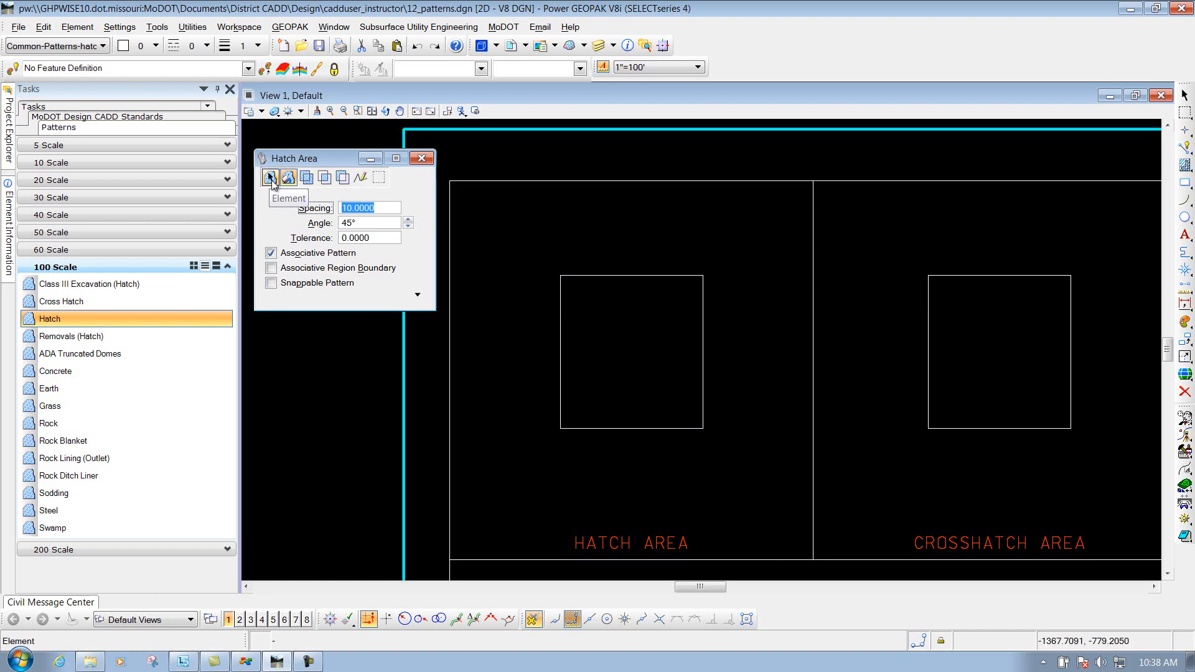
left_click(270, 177)
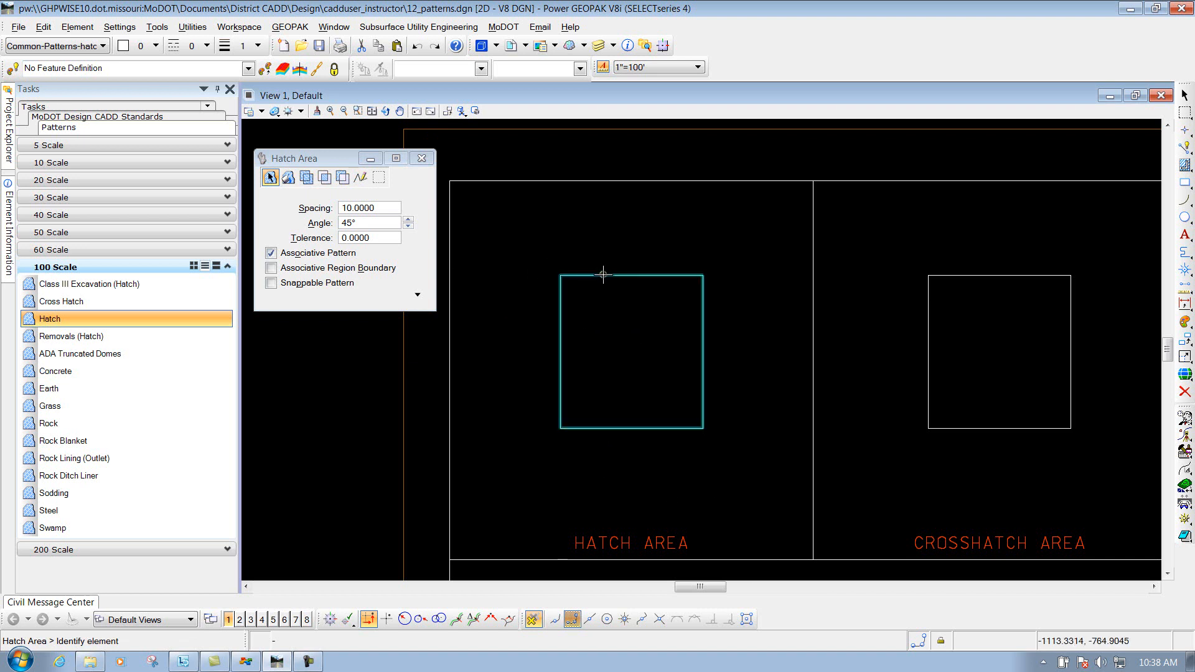
mouse_move(600, 277)
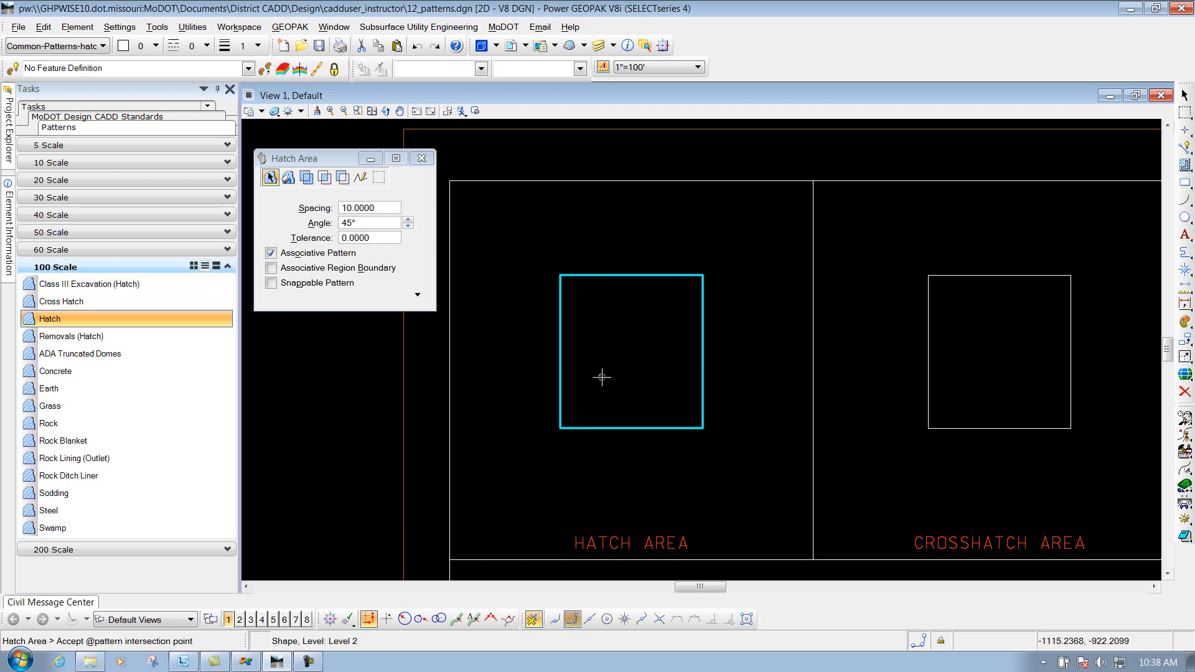
mouse_move(597, 223)
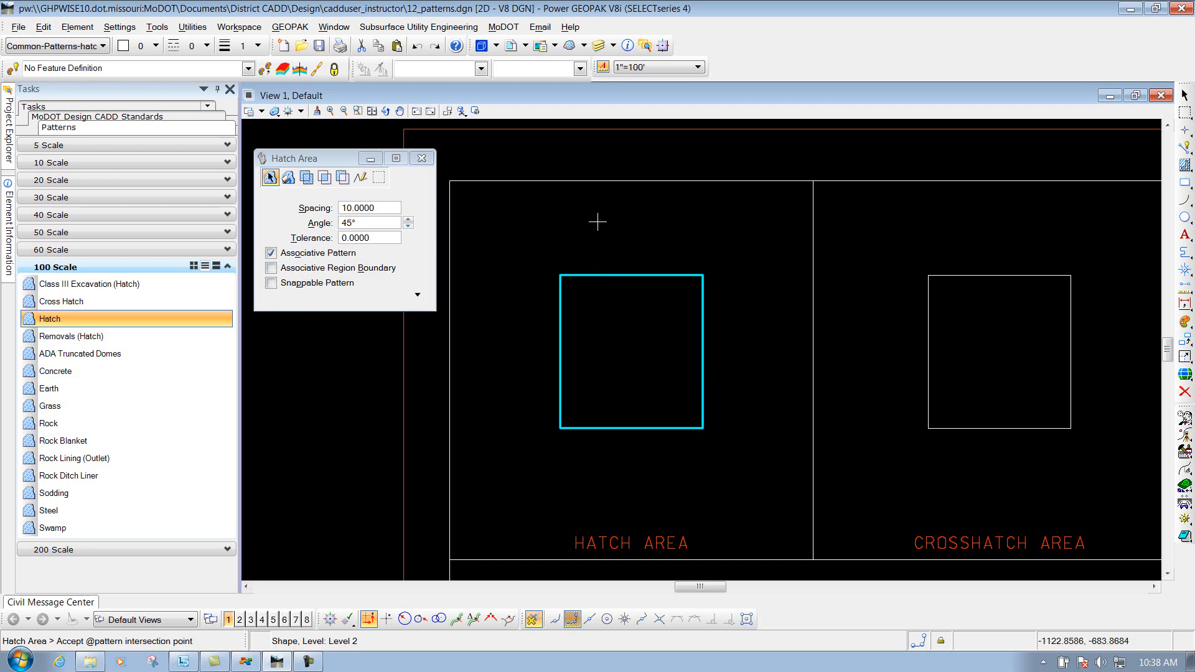
left_click(630, 350)
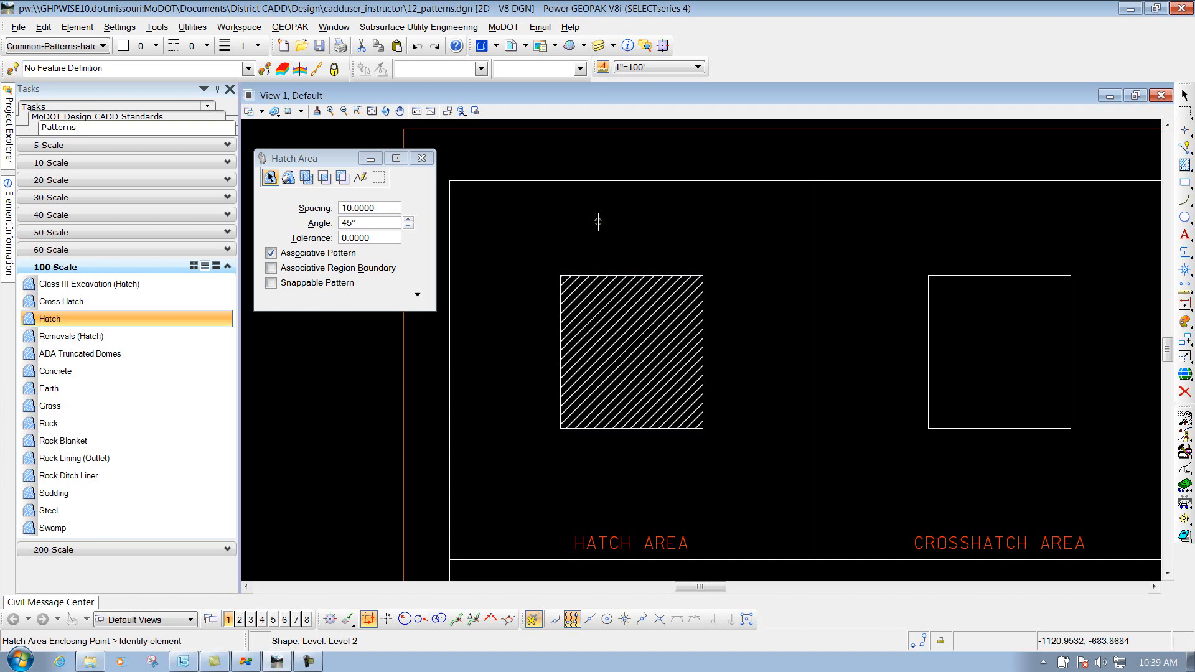
mouse_move(592, 222)
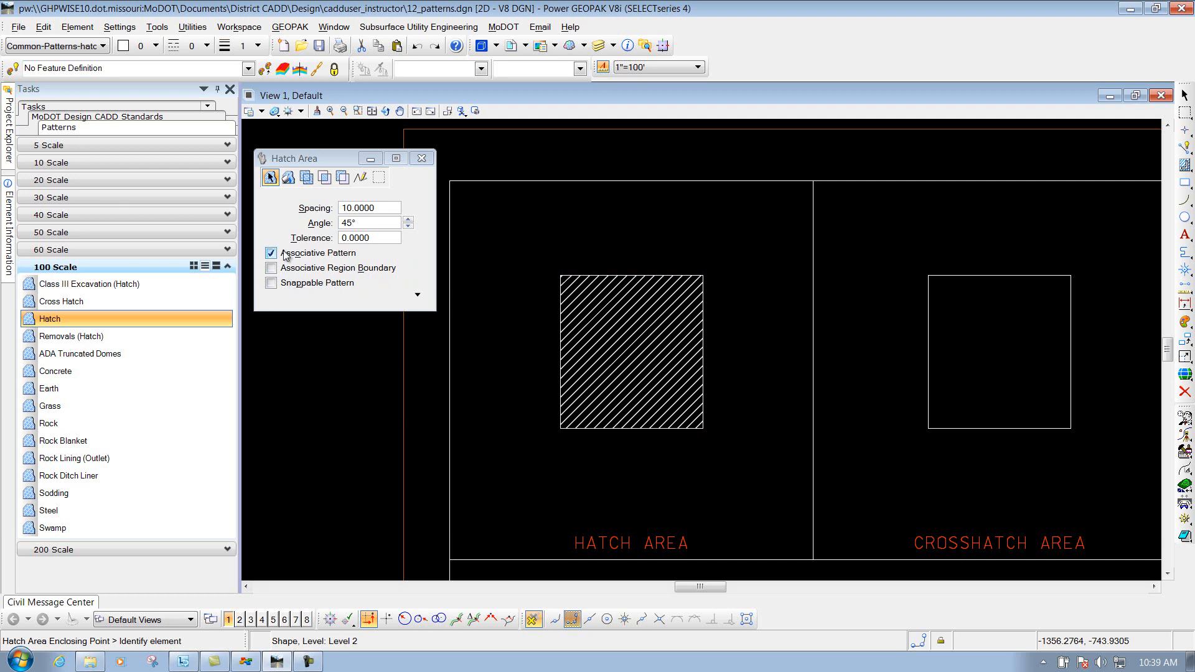
Step: Turn off Associative Pattern, then undo the rectangle move and the placed hatch
left_click(272, 253)
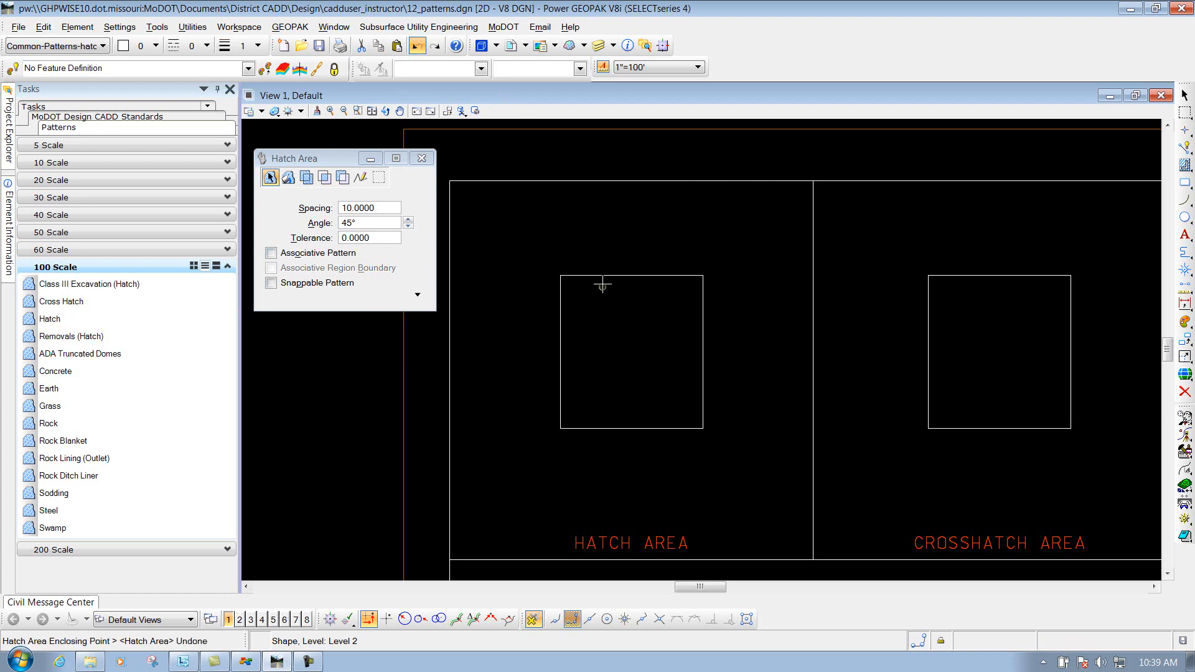
mouse_move(608, 274)
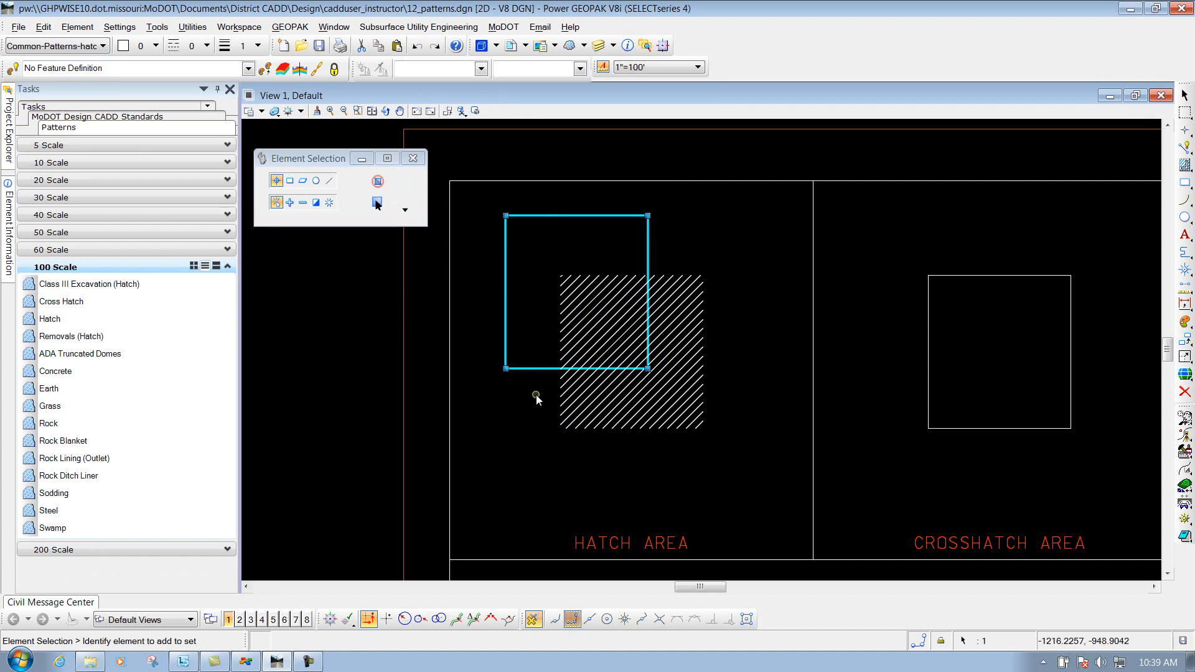
left_click(419, 47)
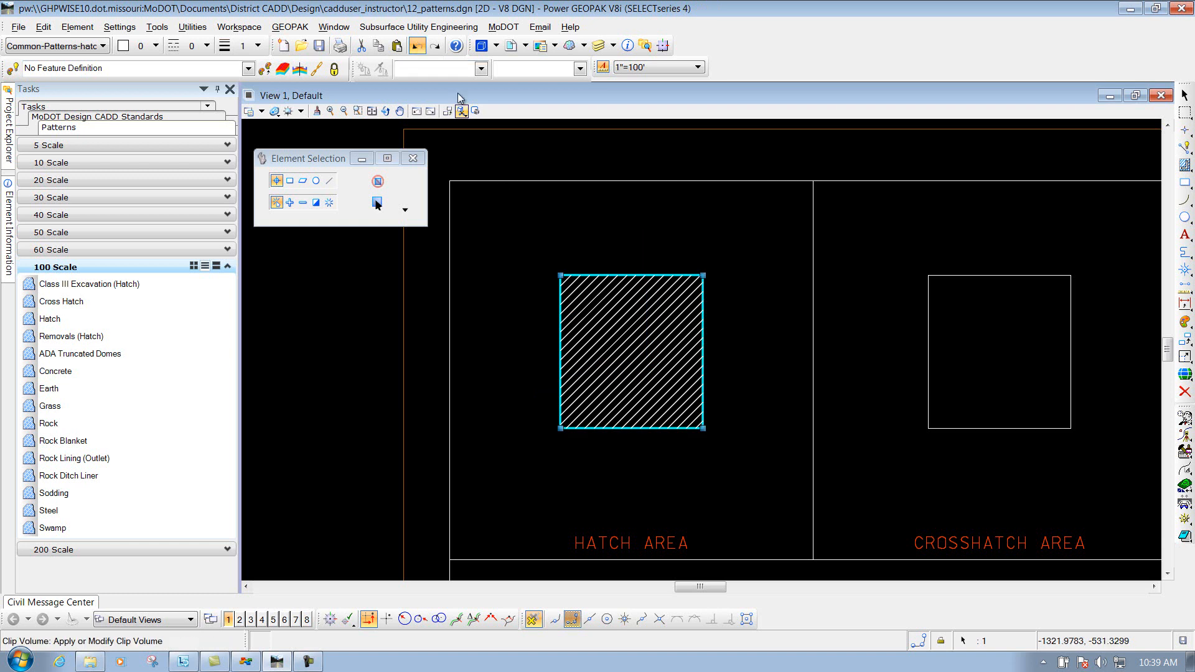
left_click(56, 319)
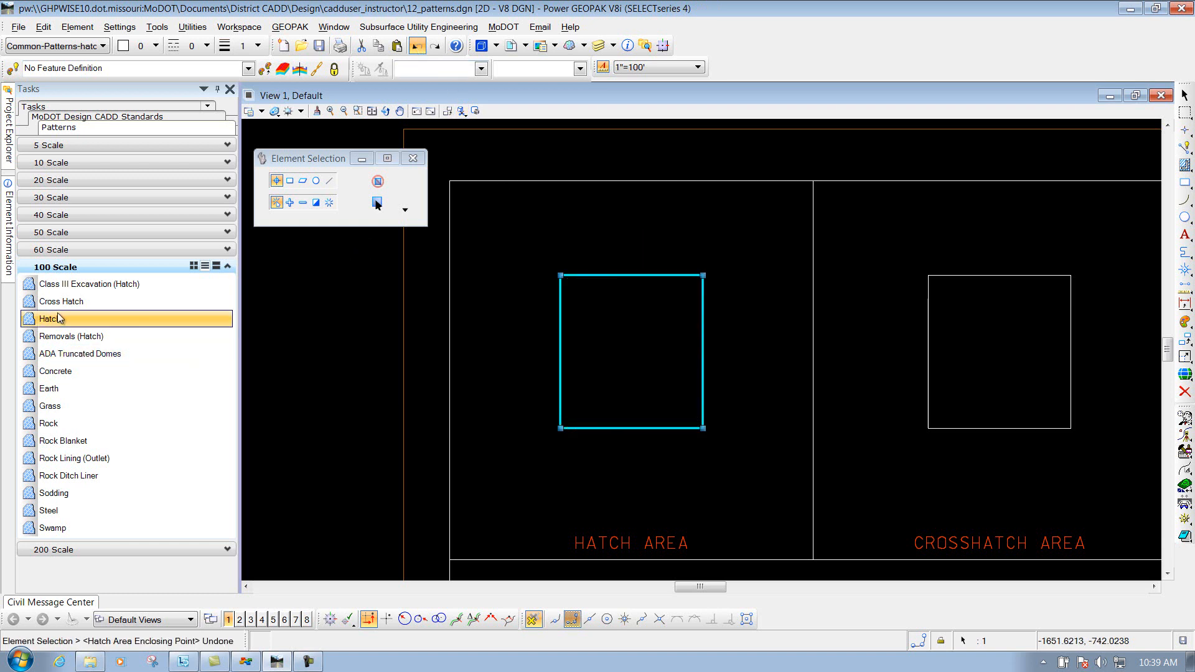
Step: Place an associative hatch in the rectangle and move the rectangle so the hatch travels with it
double_click(58, 318)
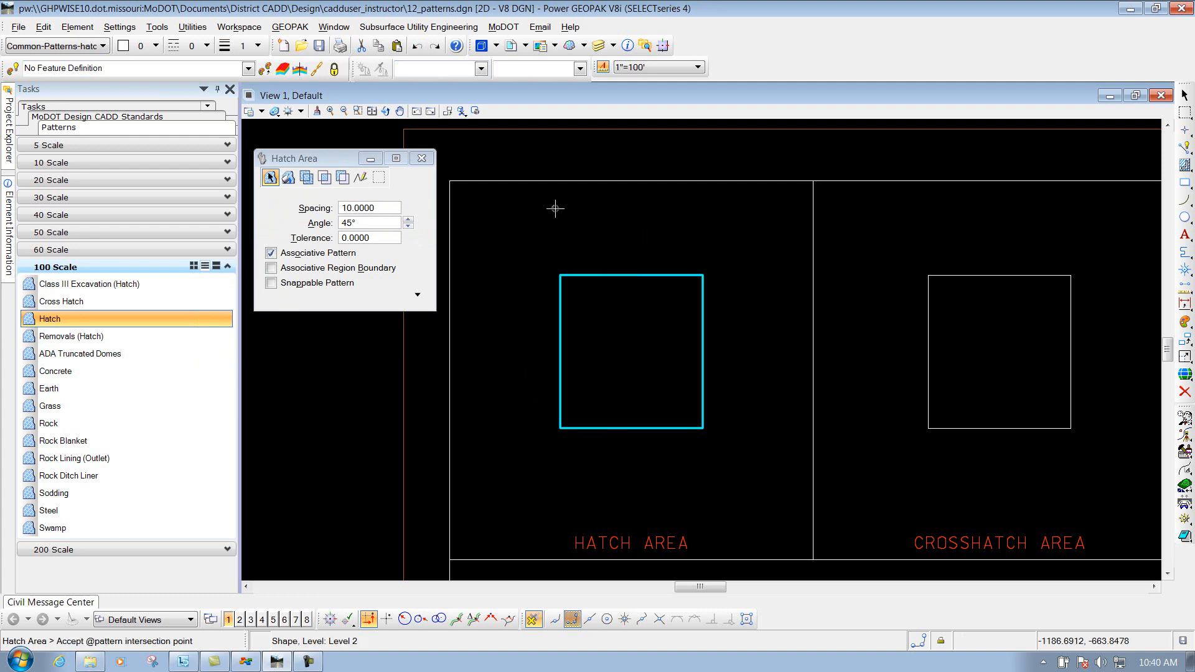
left_click(631, 351)
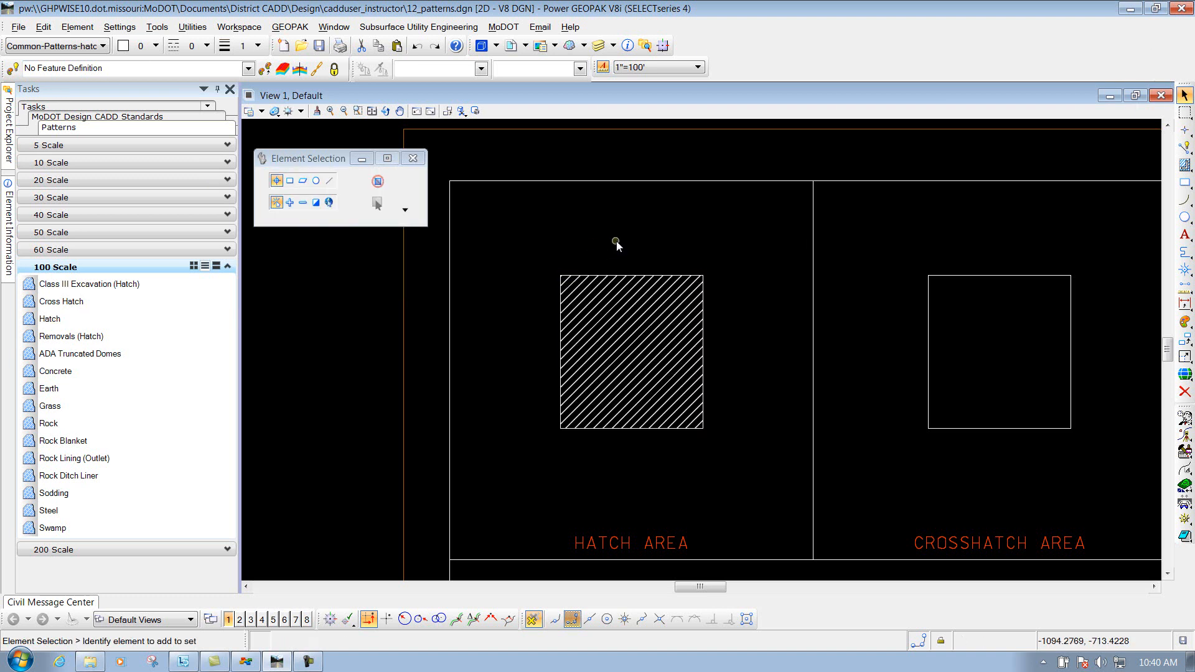
left_click(632, 297)
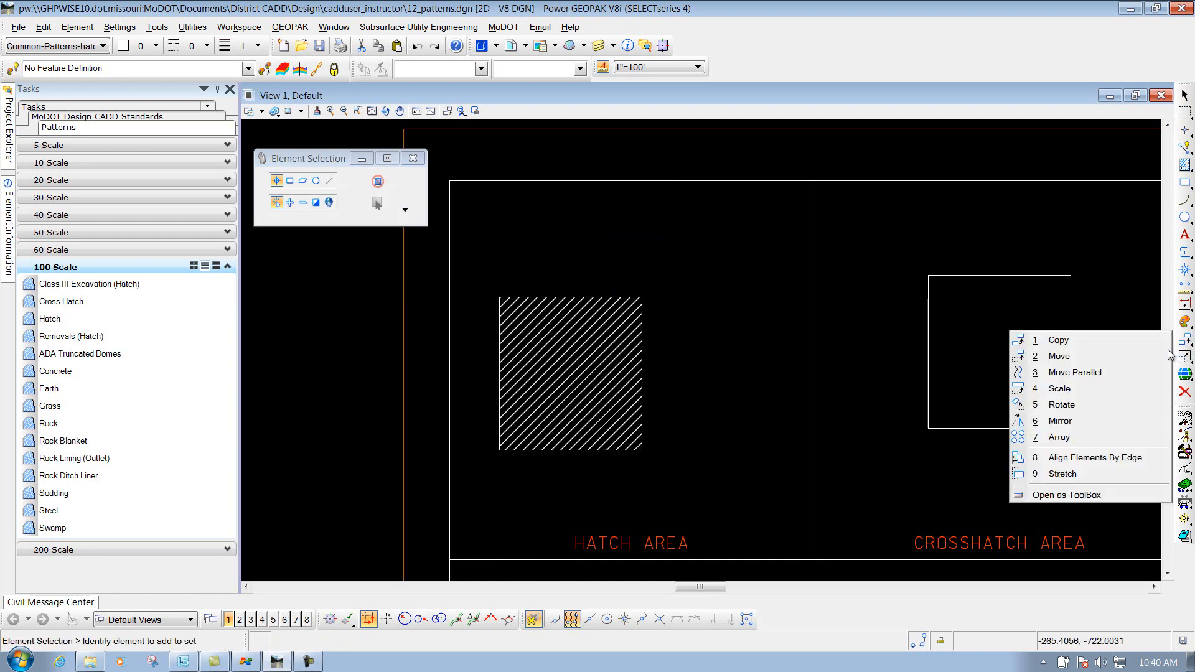
left_click(1059, 356)
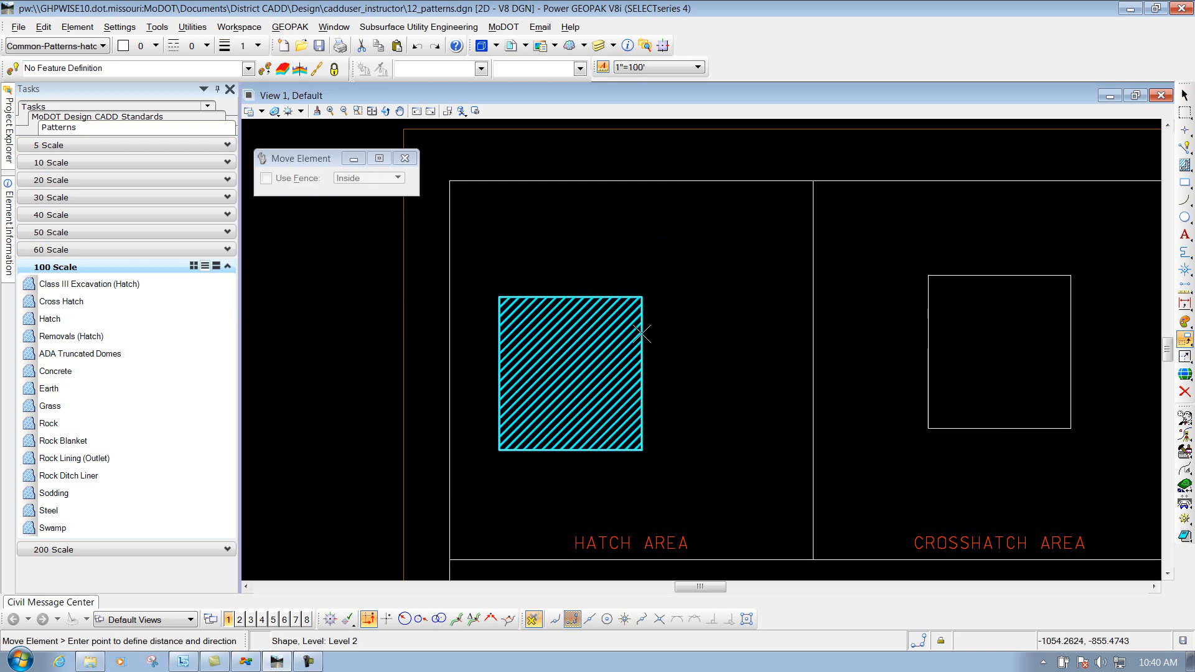
left_click(737, 292)
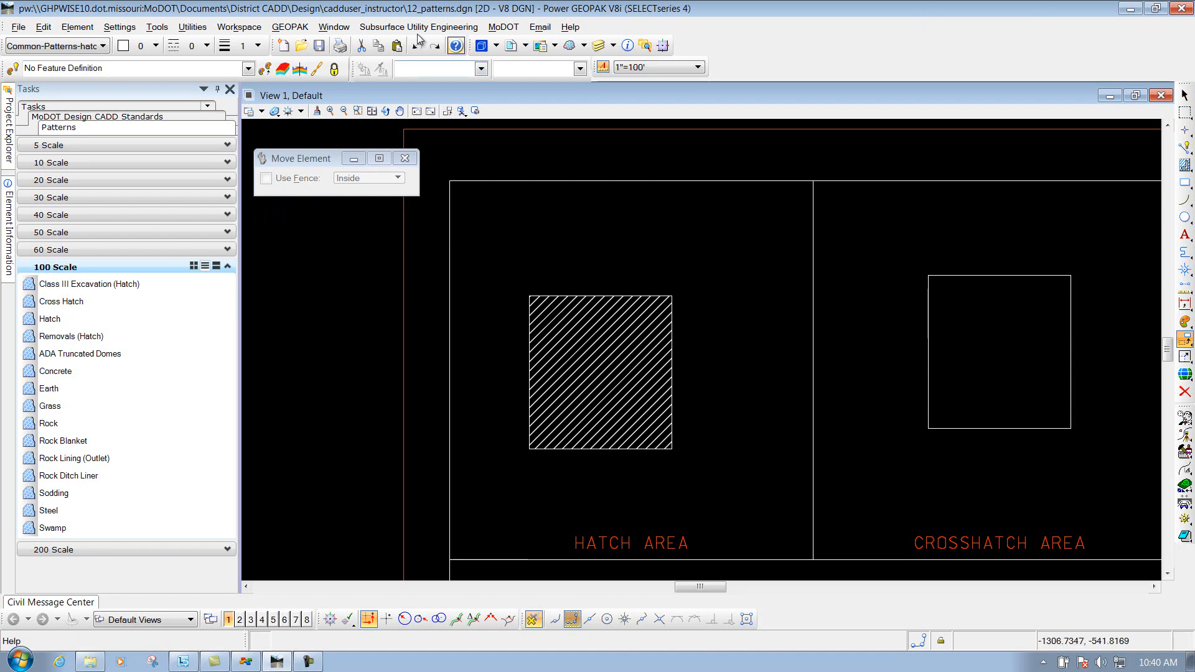
Step: Undo the move and the hatch, leaving the rectangle empty
left_click(418, 46)
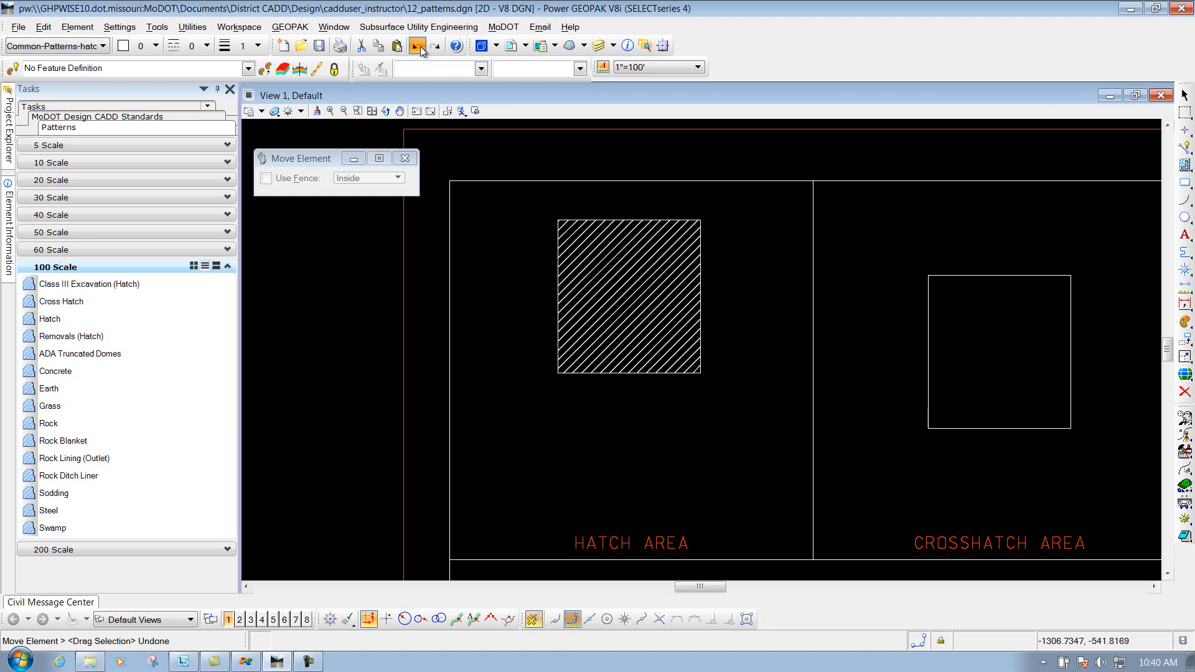
left_click(50, 319)
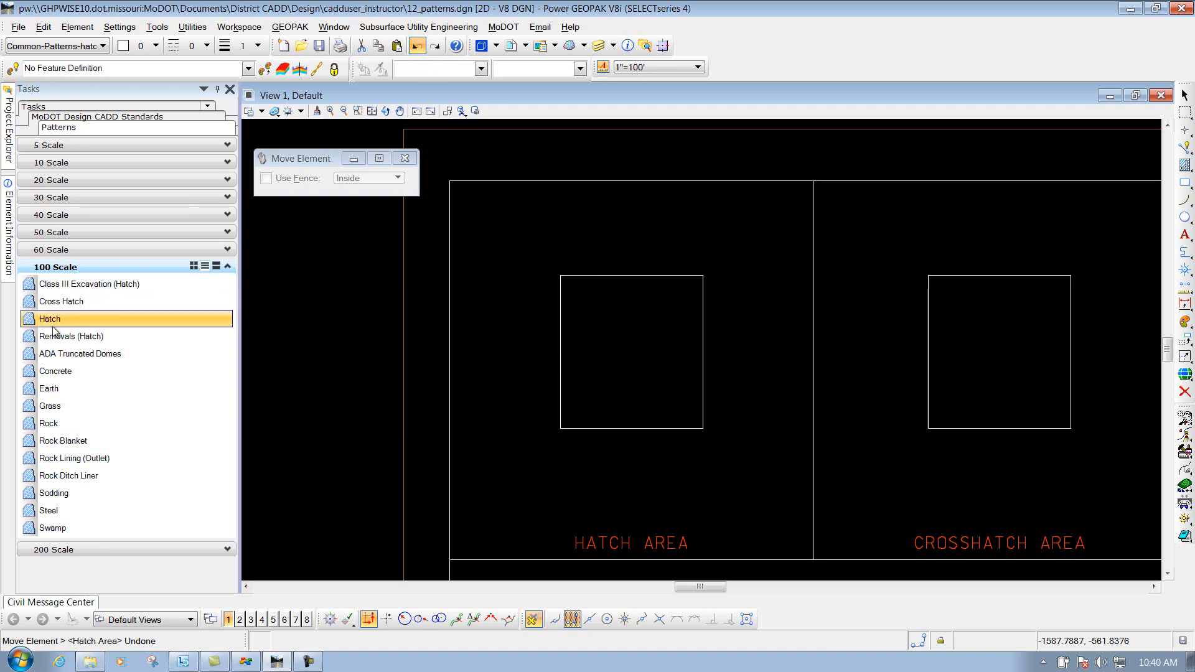
Step: Hatch the rectangle with Associative Region Boundary on so the hatch follows its reshaped outline
left_click(50, 319)
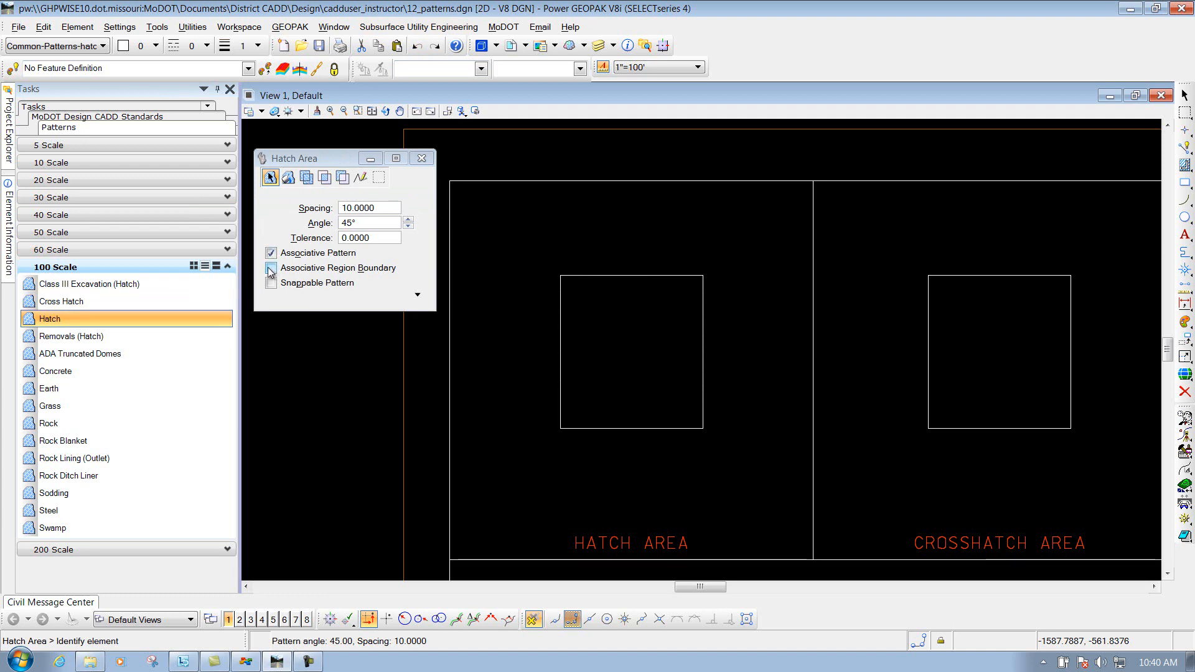
left_click(272, 270)
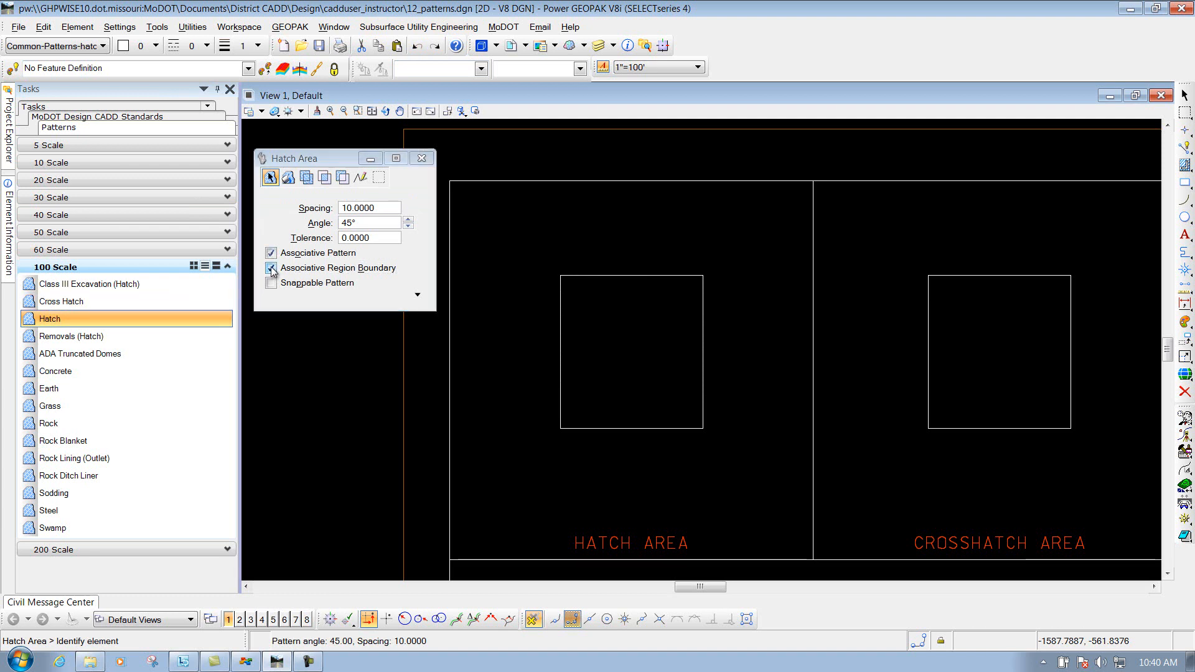
left_click(271, 268)
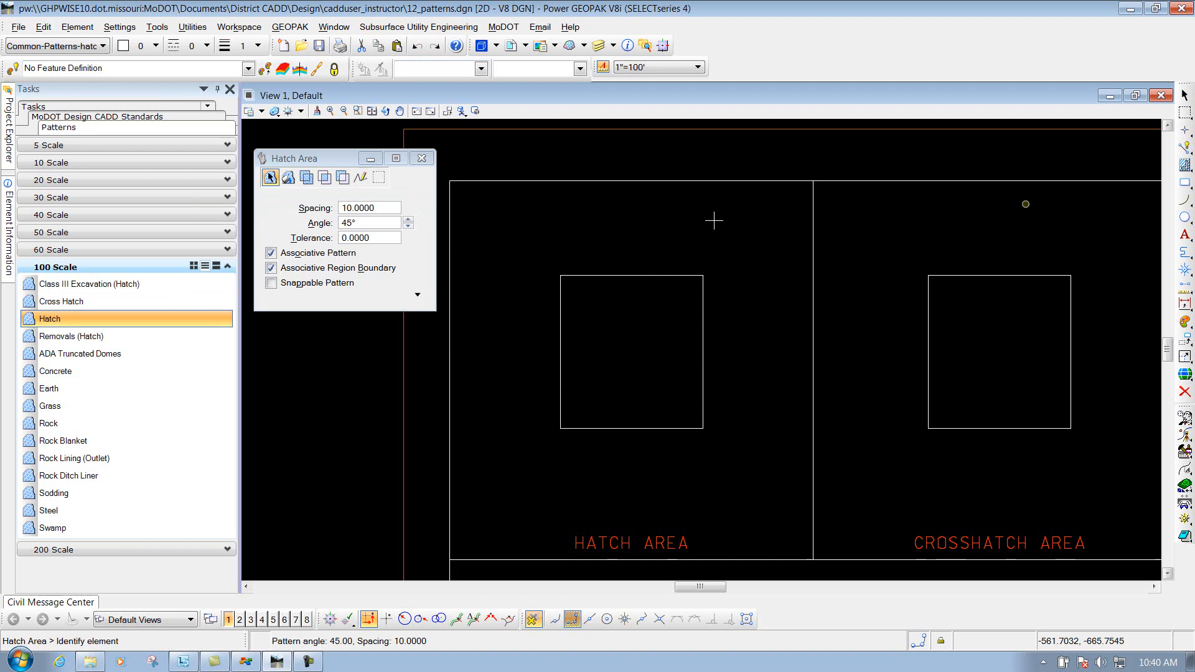
mouse_move(517, 238)
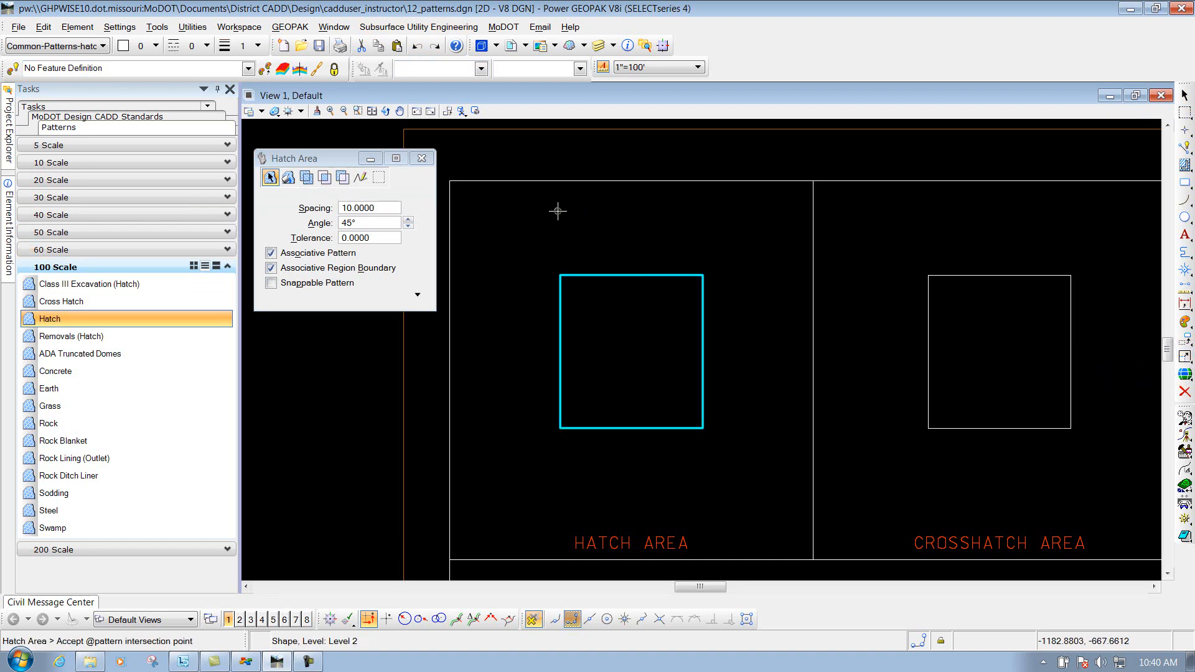
left_click(631, 351)
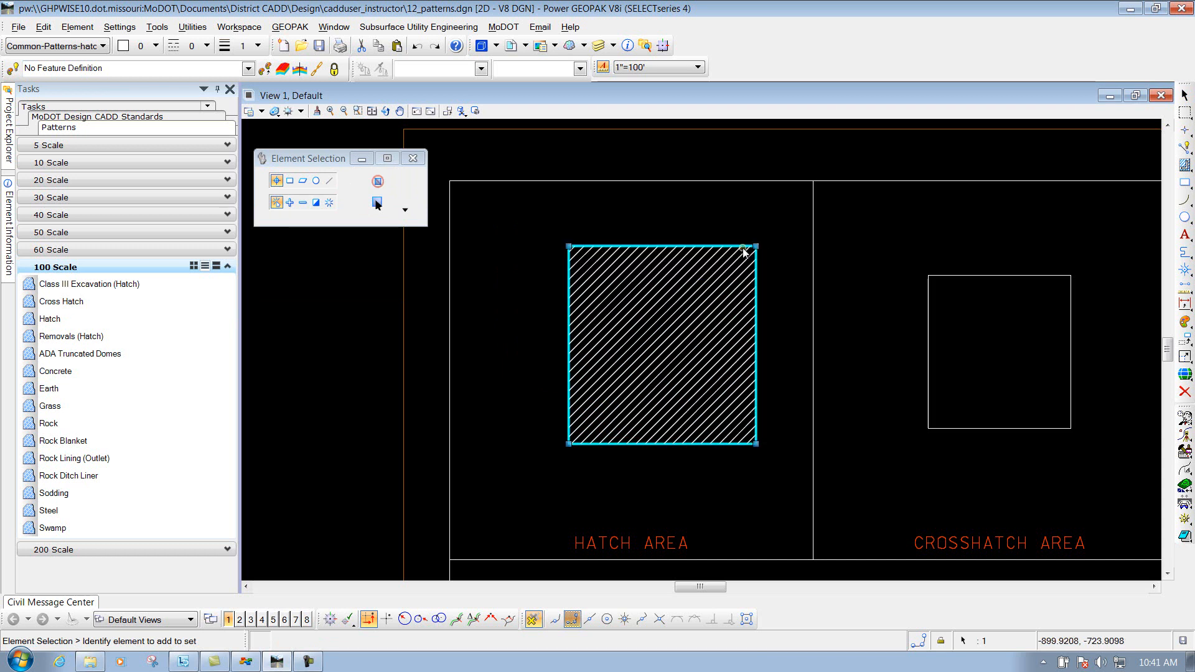
double_click(48, 319)
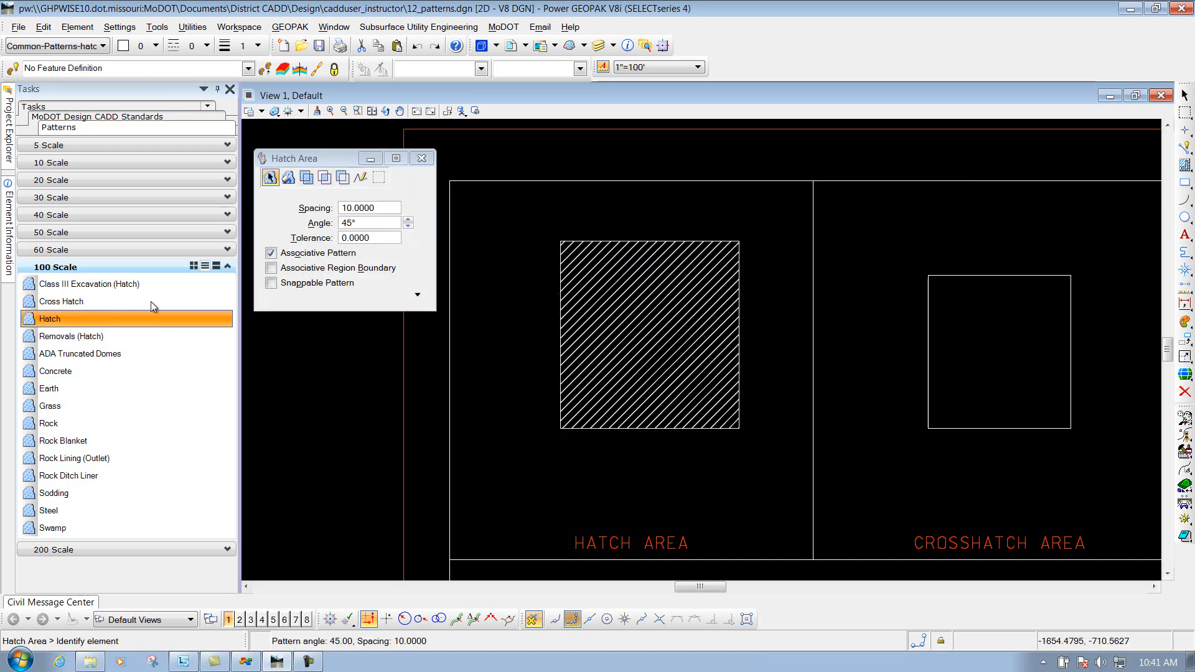
Step: Undo the enlarged rectangle and rehatch it at original size with a snappable pattern
left_click(272, 282)
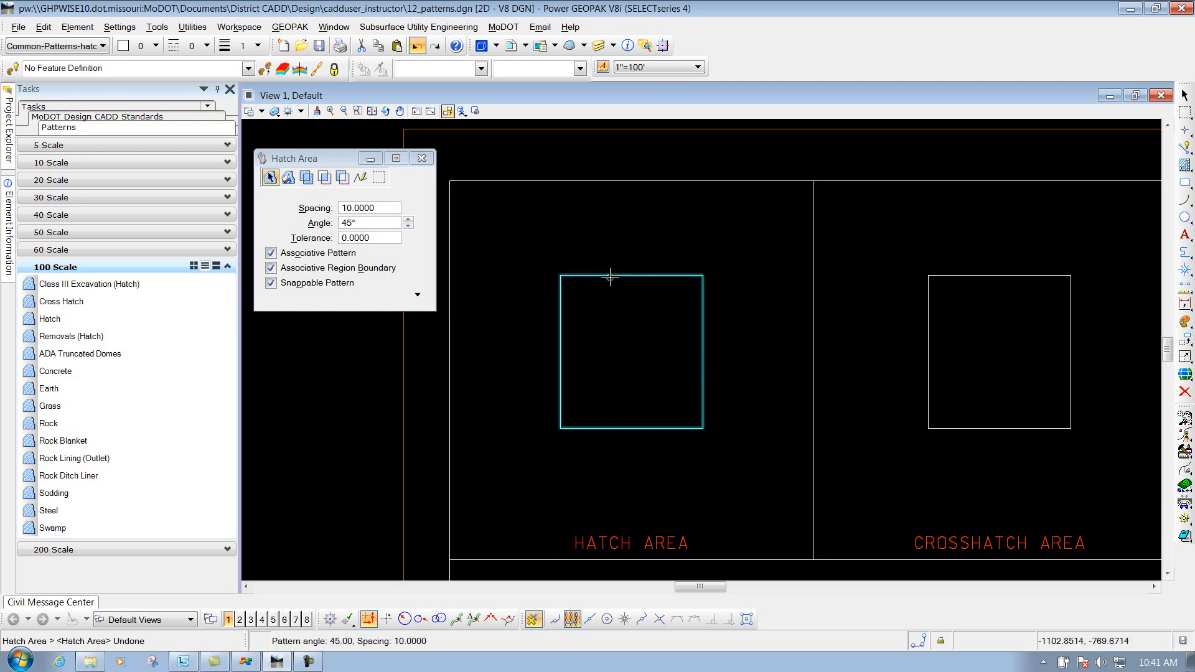
left_click(631, 351)
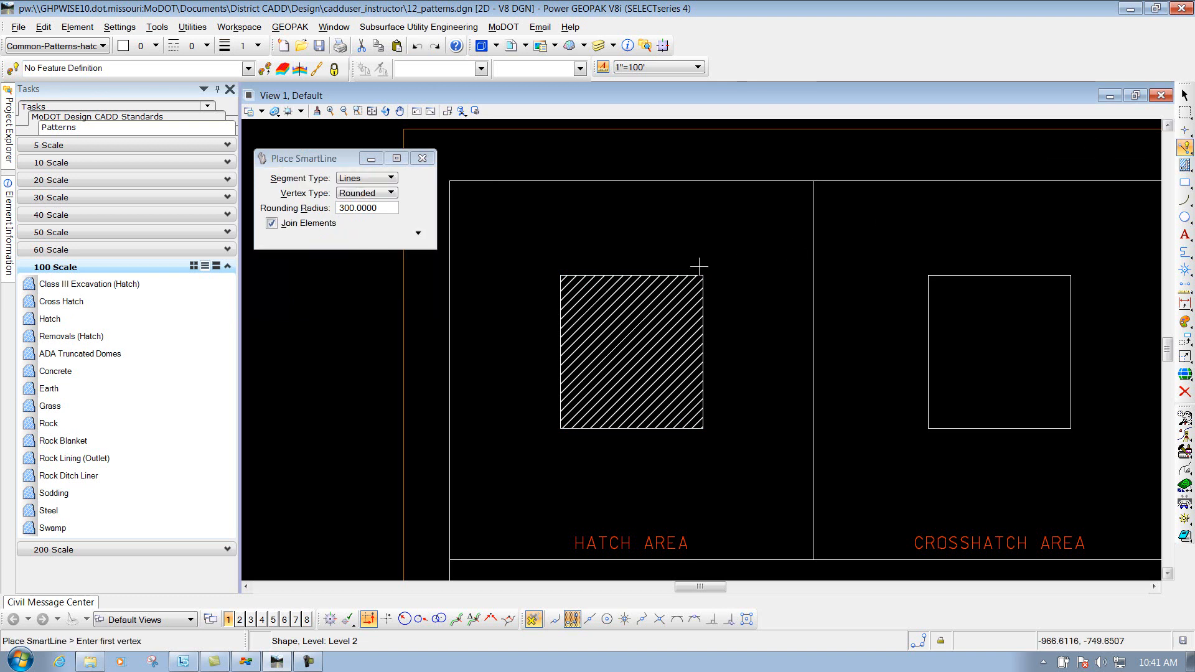
left_click(673, 272)
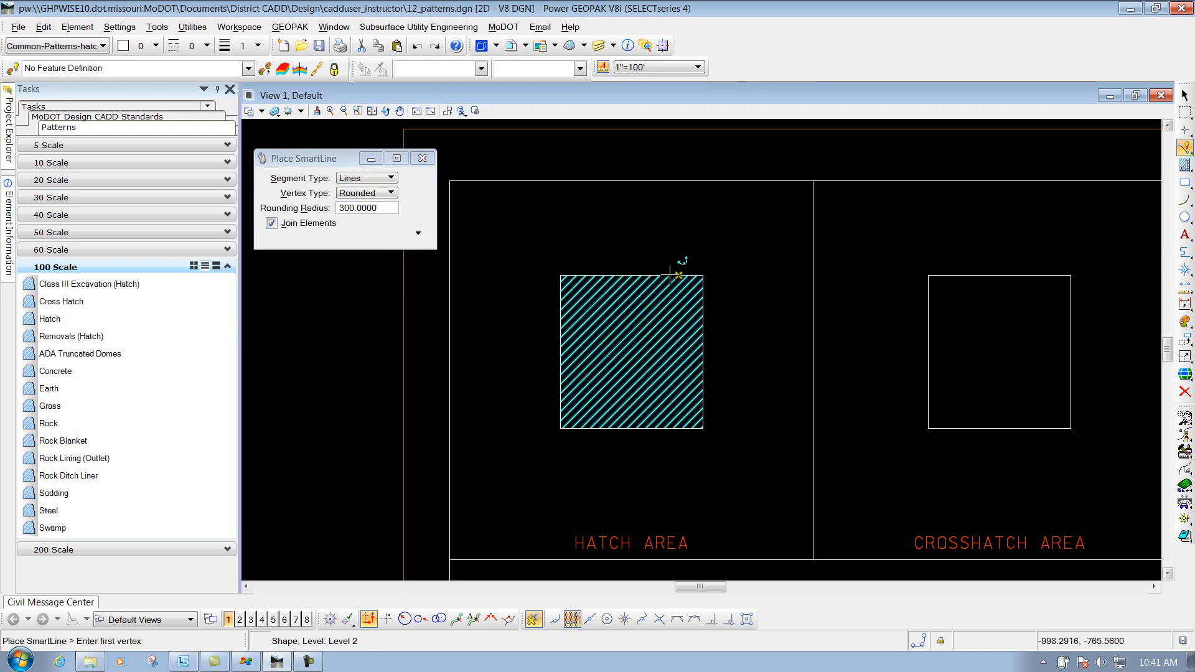
mouse_move(661, 272)
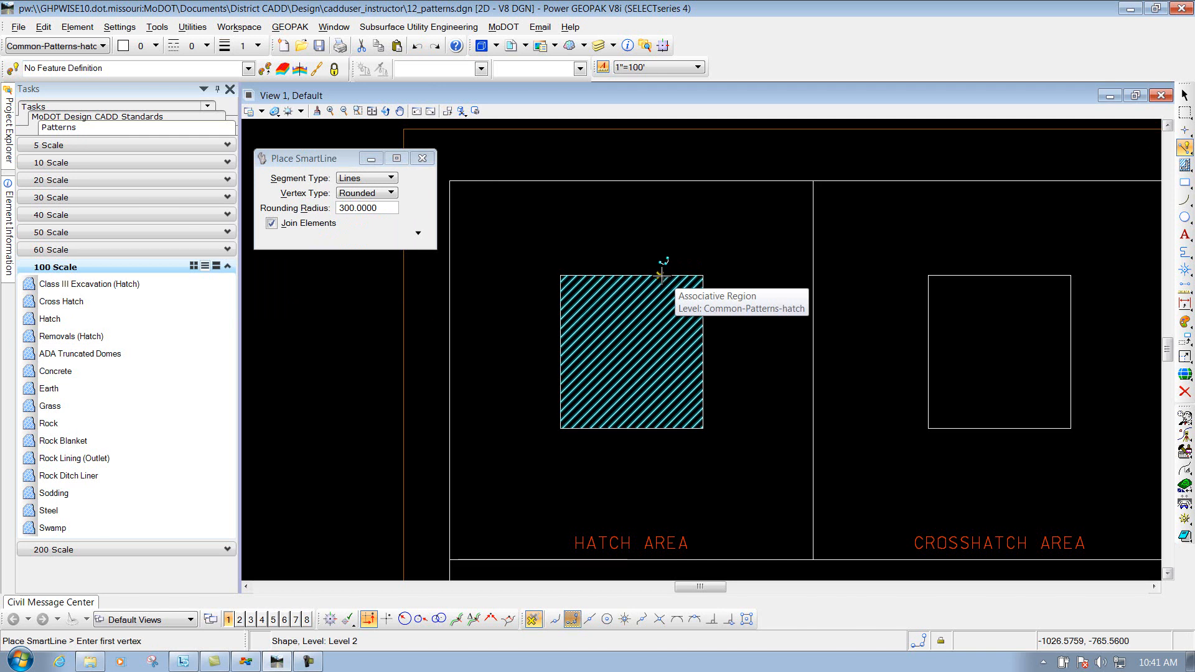
left_click(50, 318)
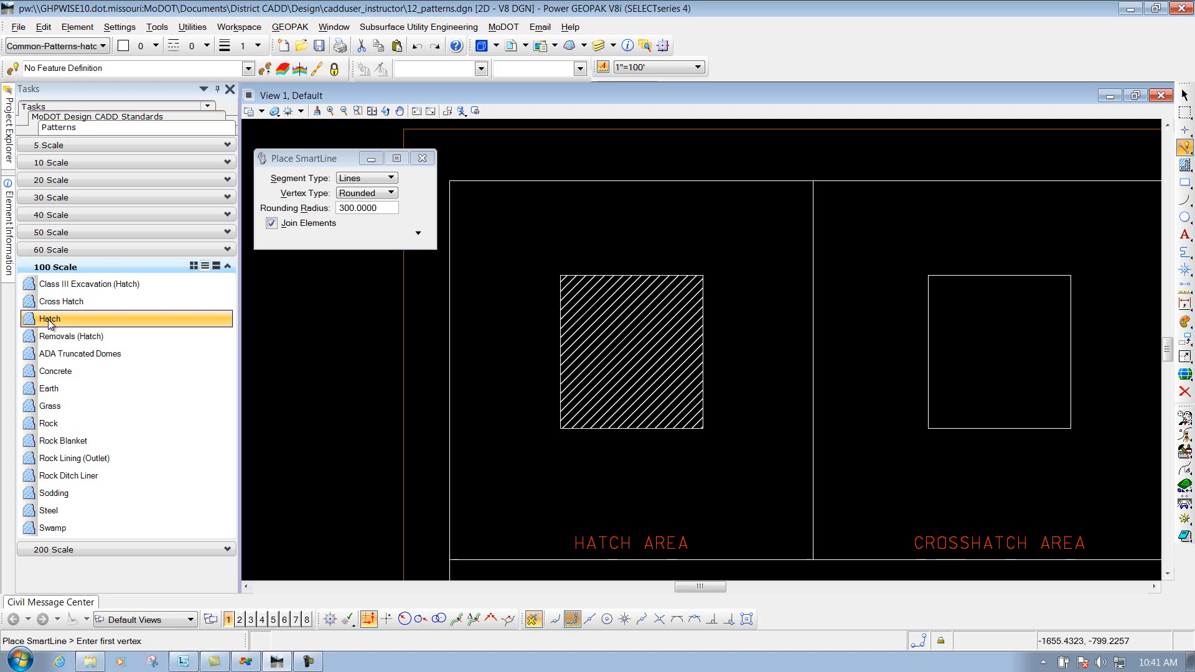